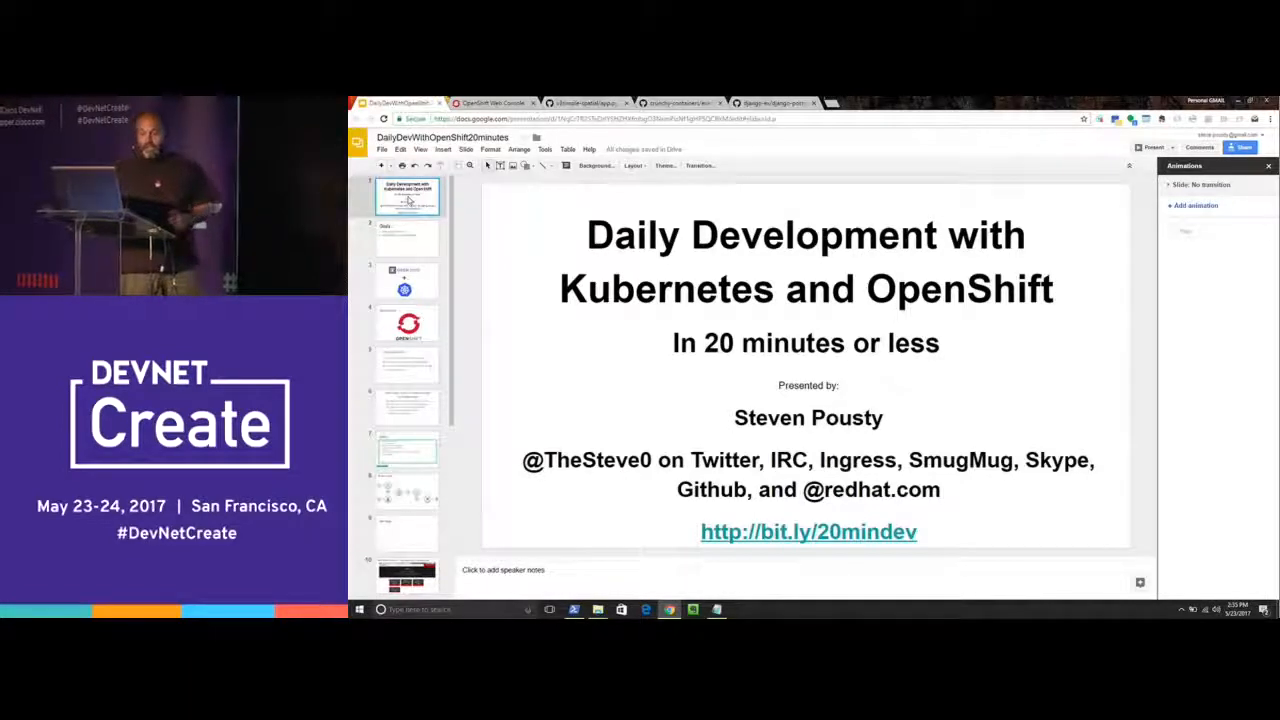
Step: Page through the Goals, OCI-plus-Kubernetes and Why OpenShift slides to the reasons list
left_click(407, 237)
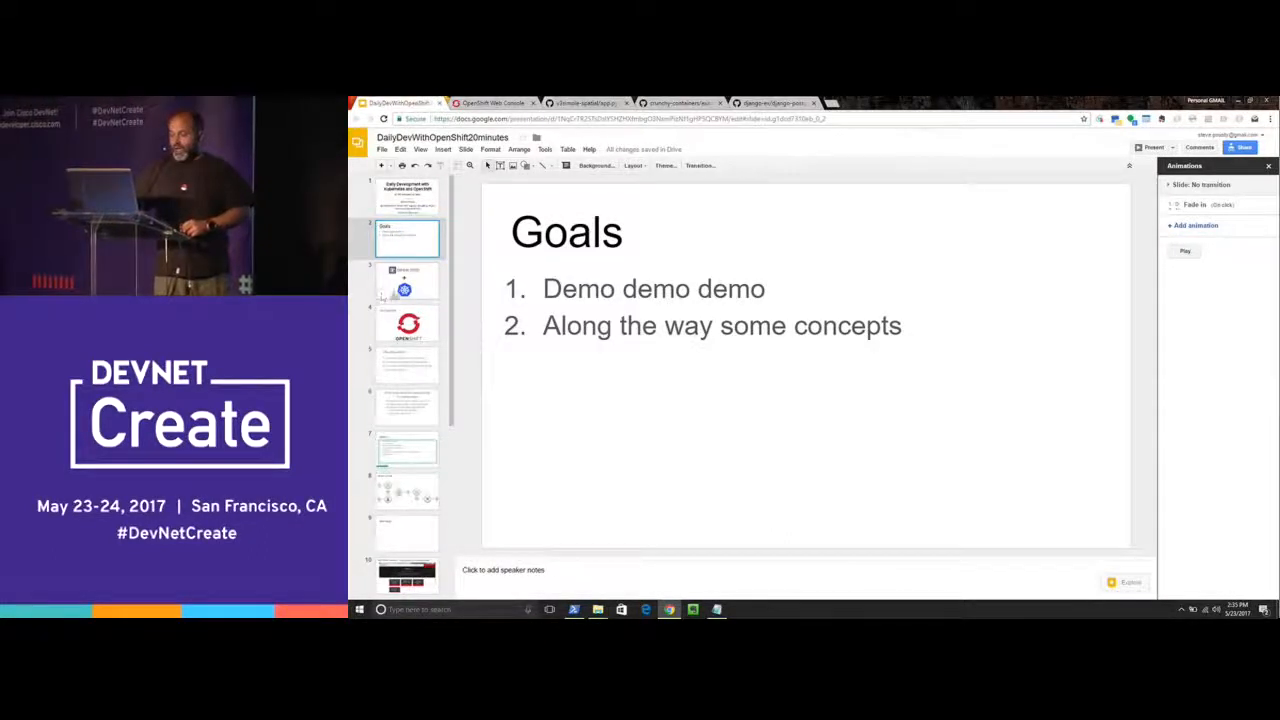
left_click(407, 283)
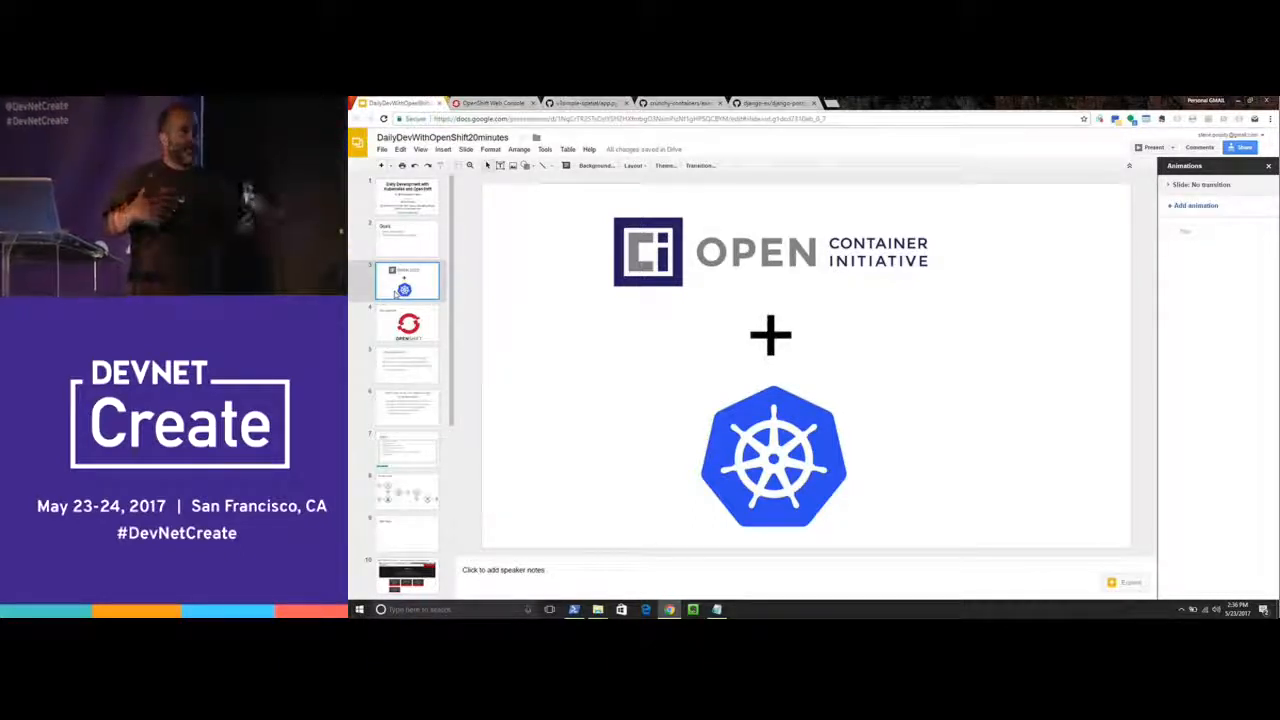
left_click(408, 325)
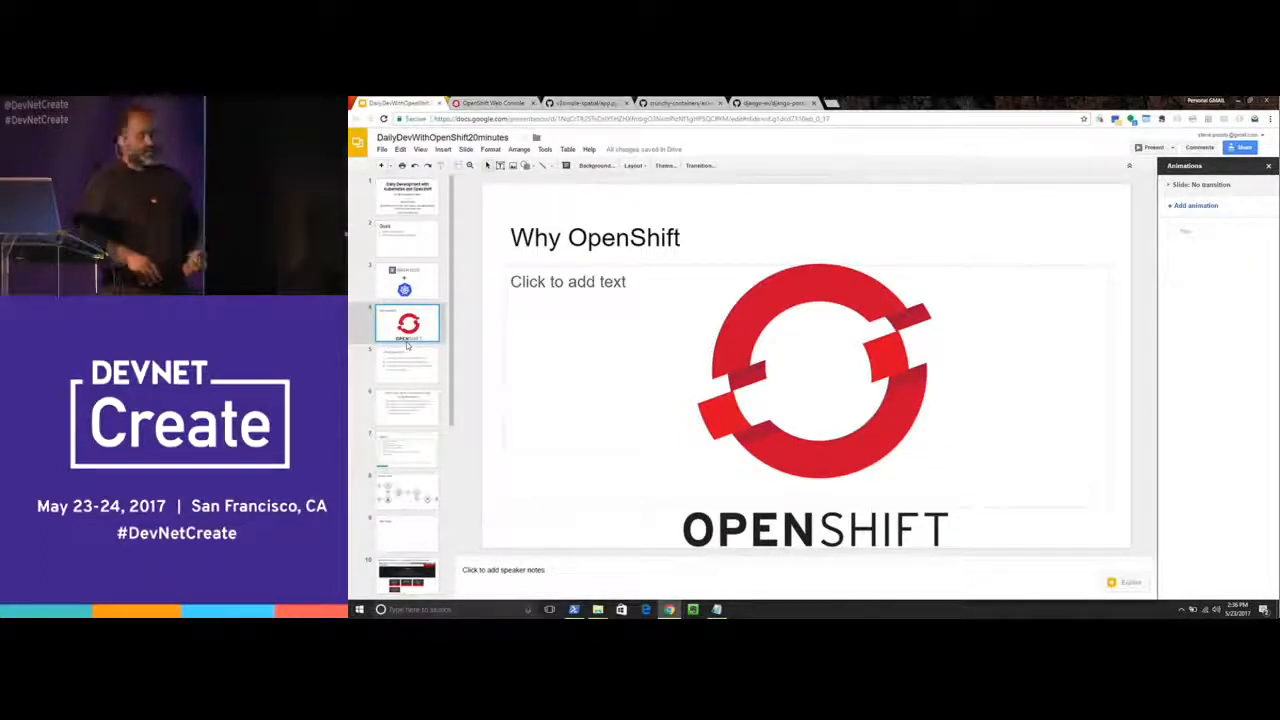
left_click(407, 363)
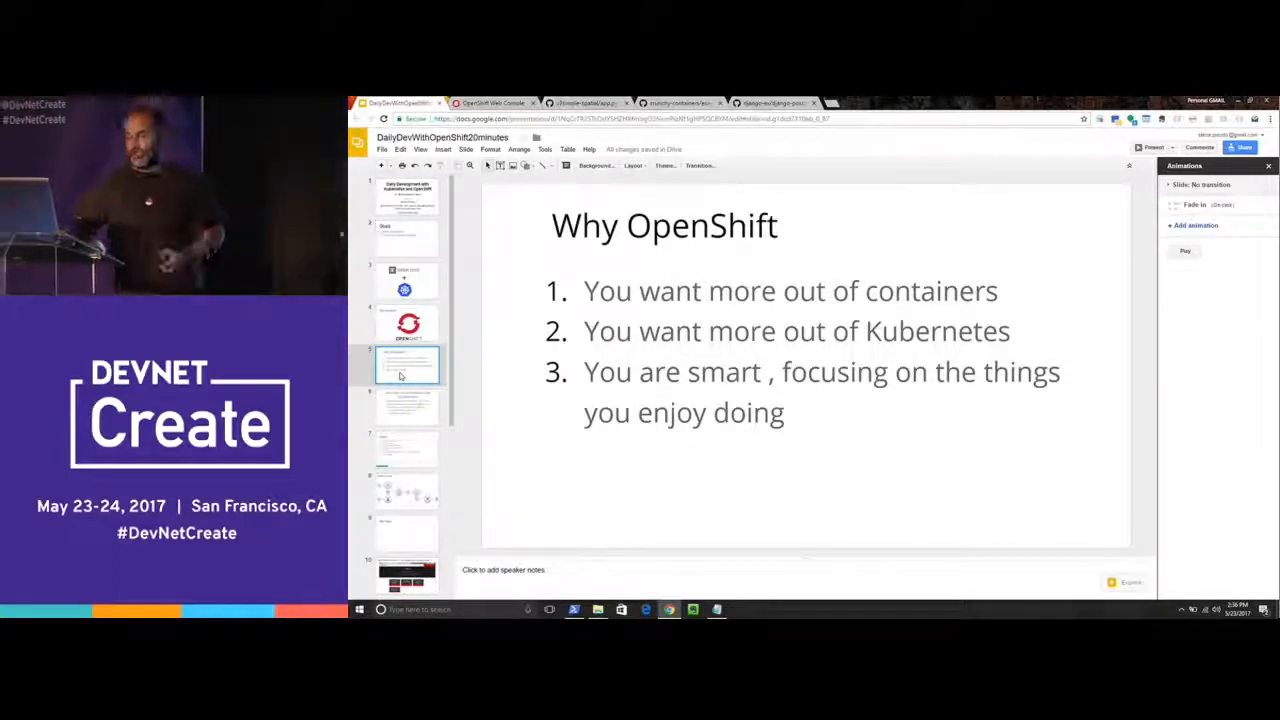
Step: Show the seven-item DEMO! agenda slide, then switch to the PowerShell window in tmp
left_click(407, 407)
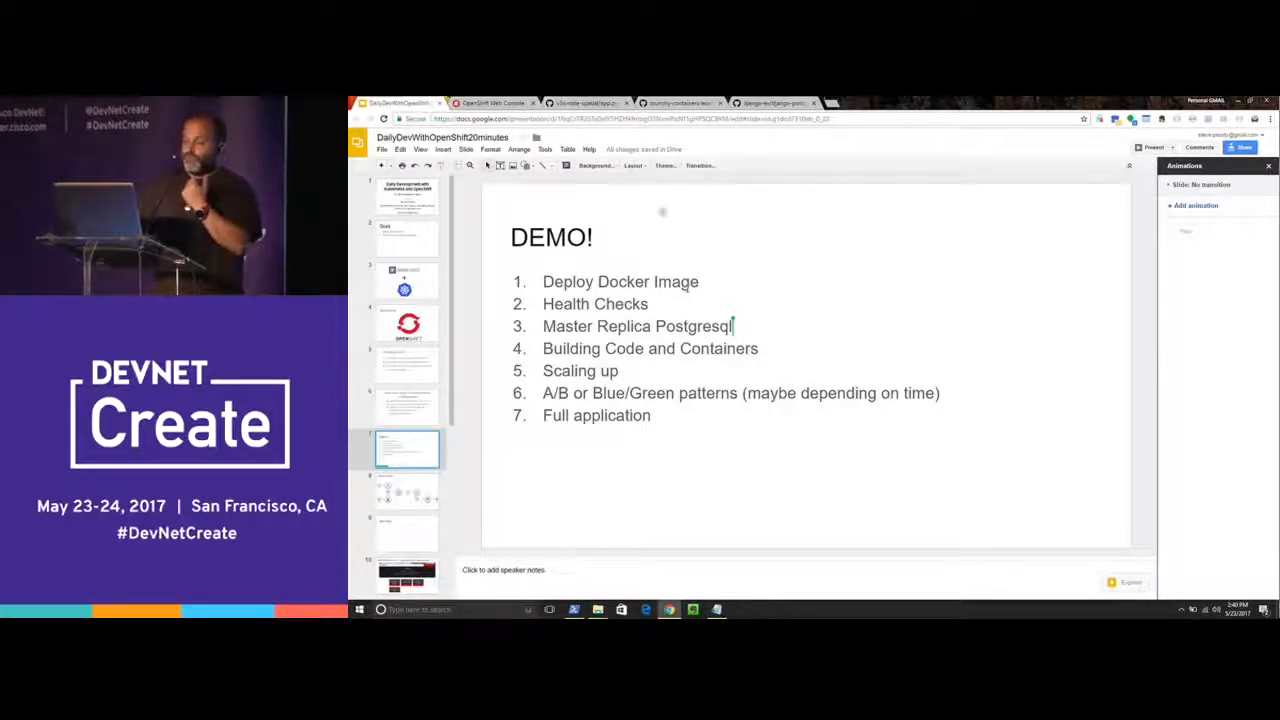
left_click(493, 102)
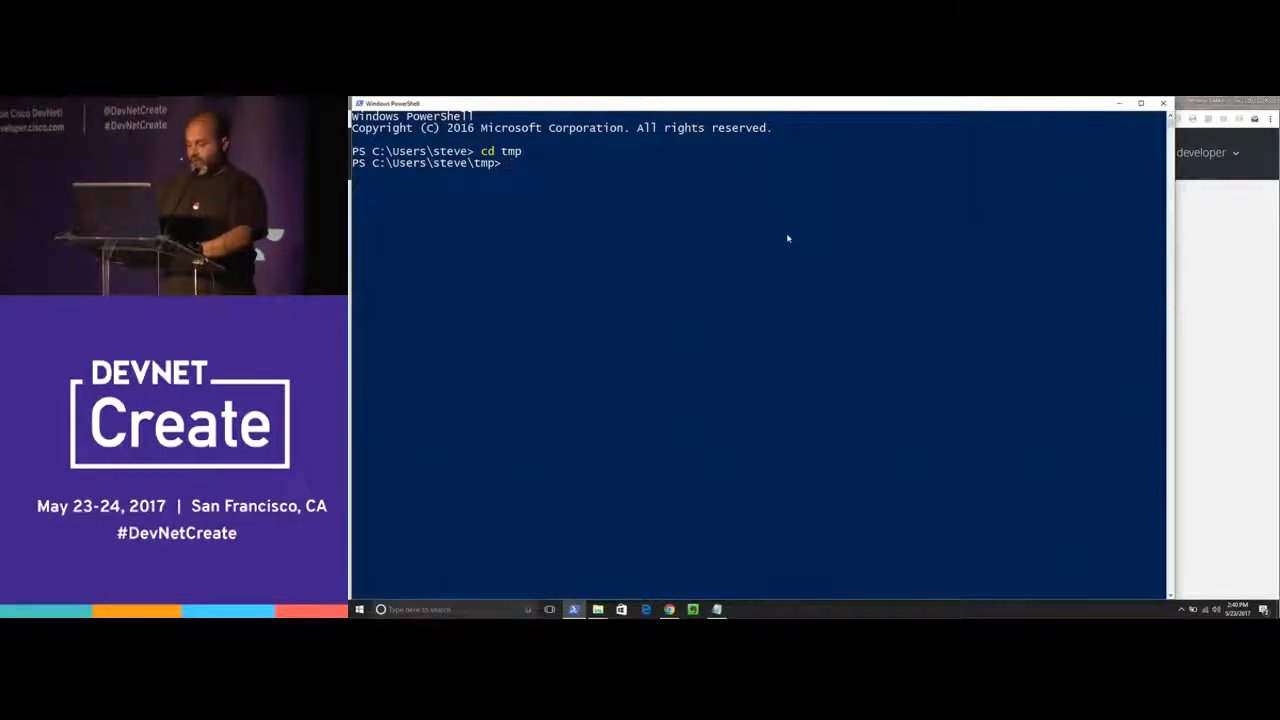
Step: Run oc login with username 'developer' and submit the password
type("oc login")
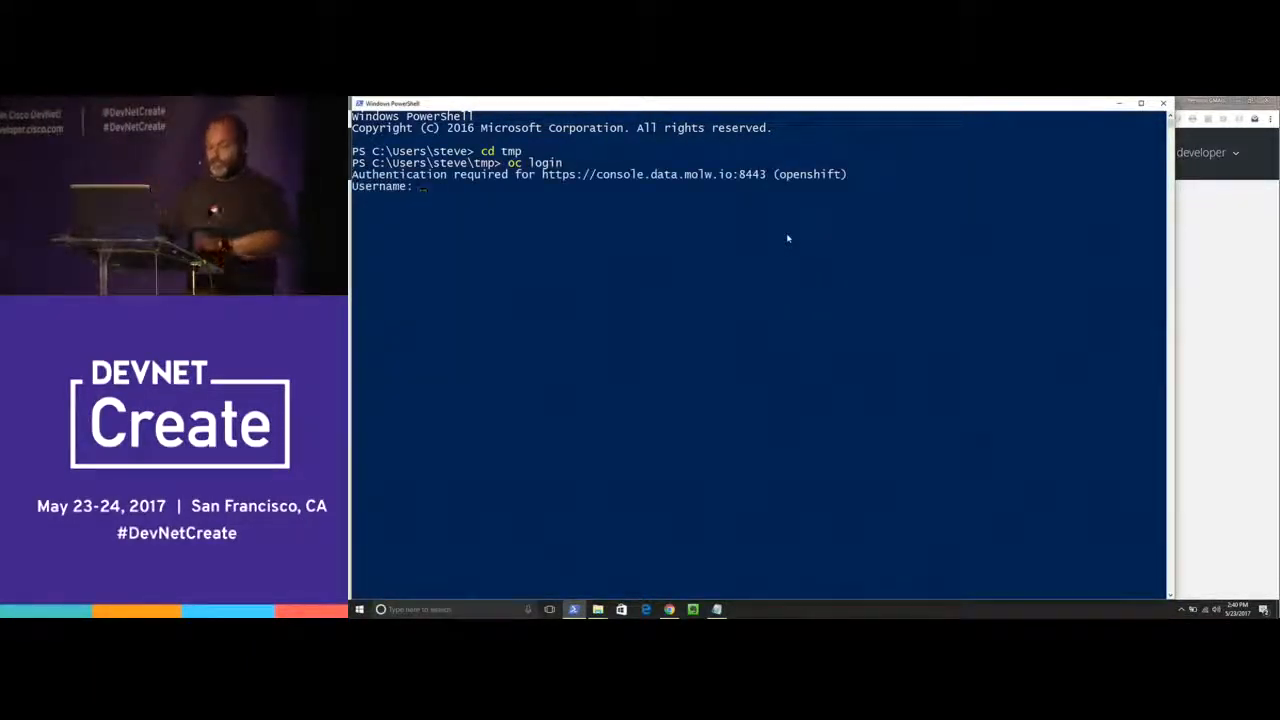
type("developer")
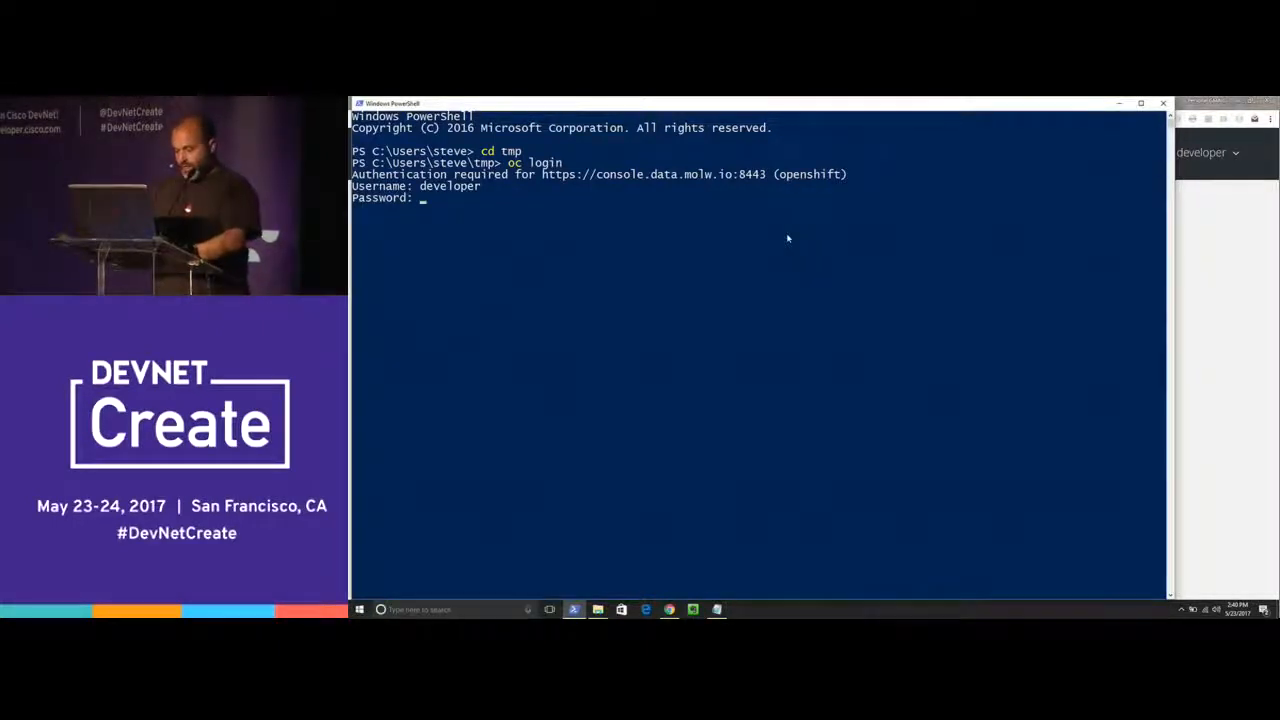
key("Enter")
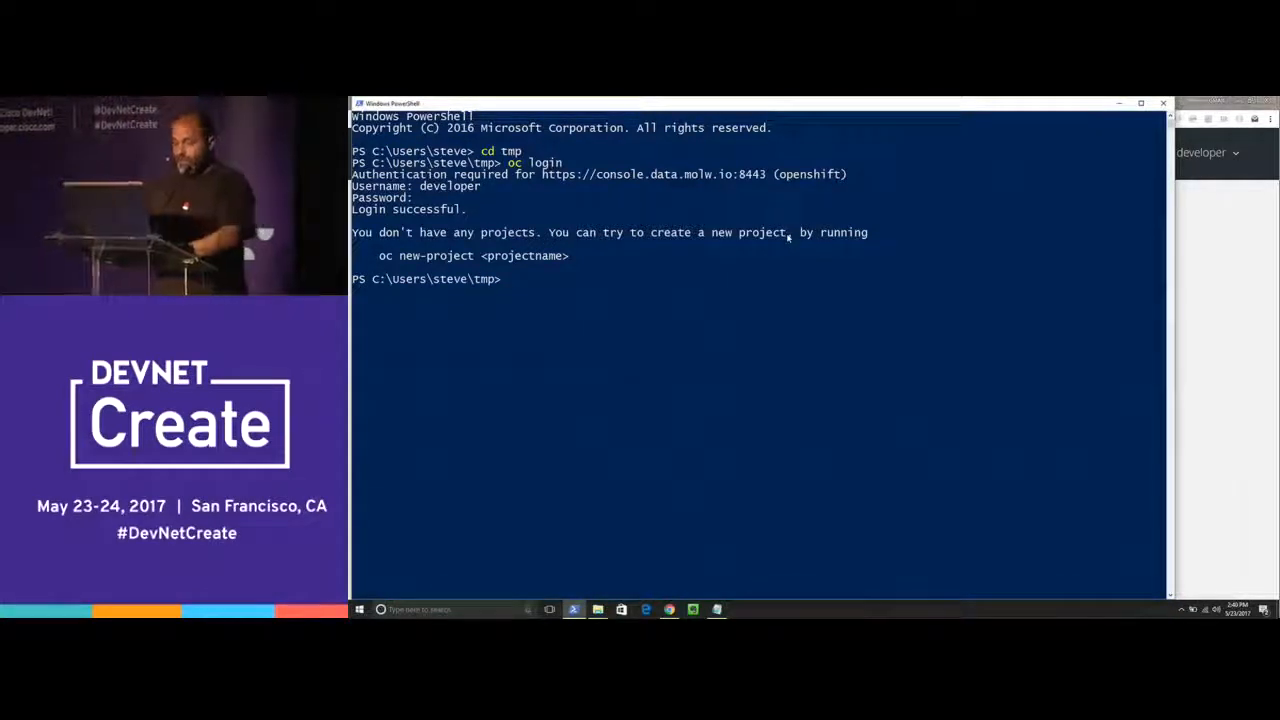
Step: Run 'oc new-project win', then switch back to the web console
type("oc new-p")
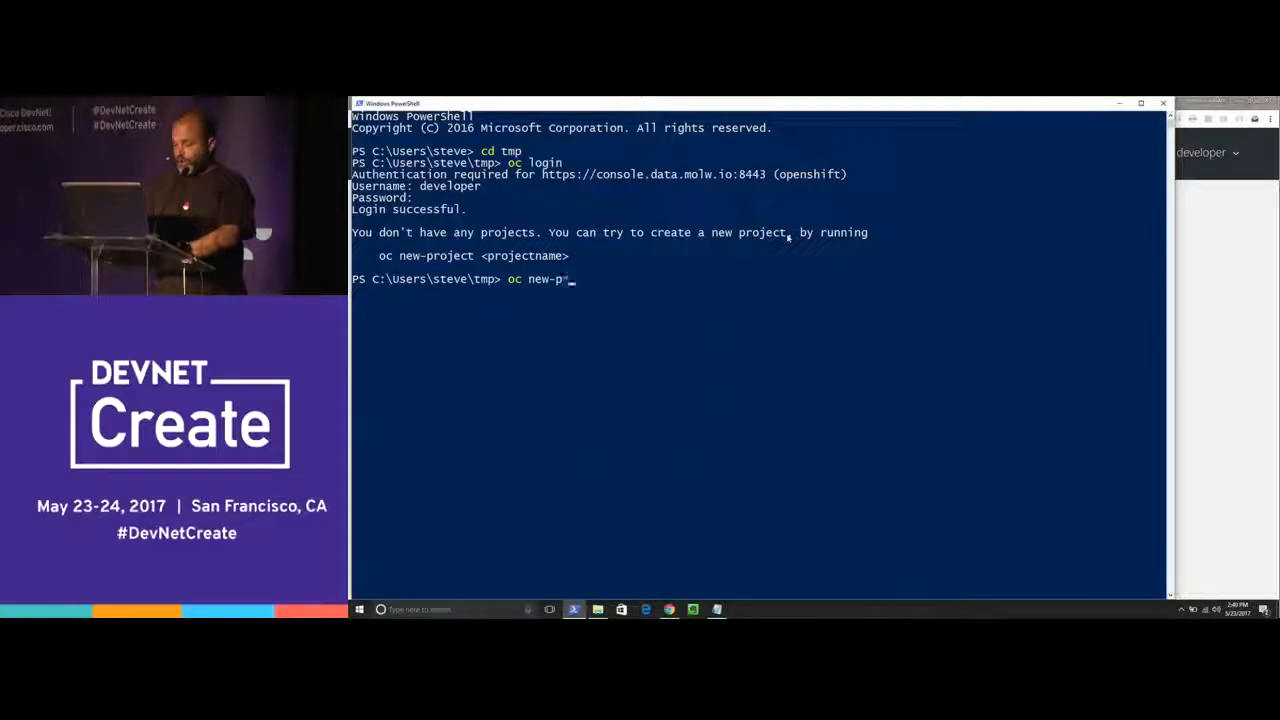
type("roject")
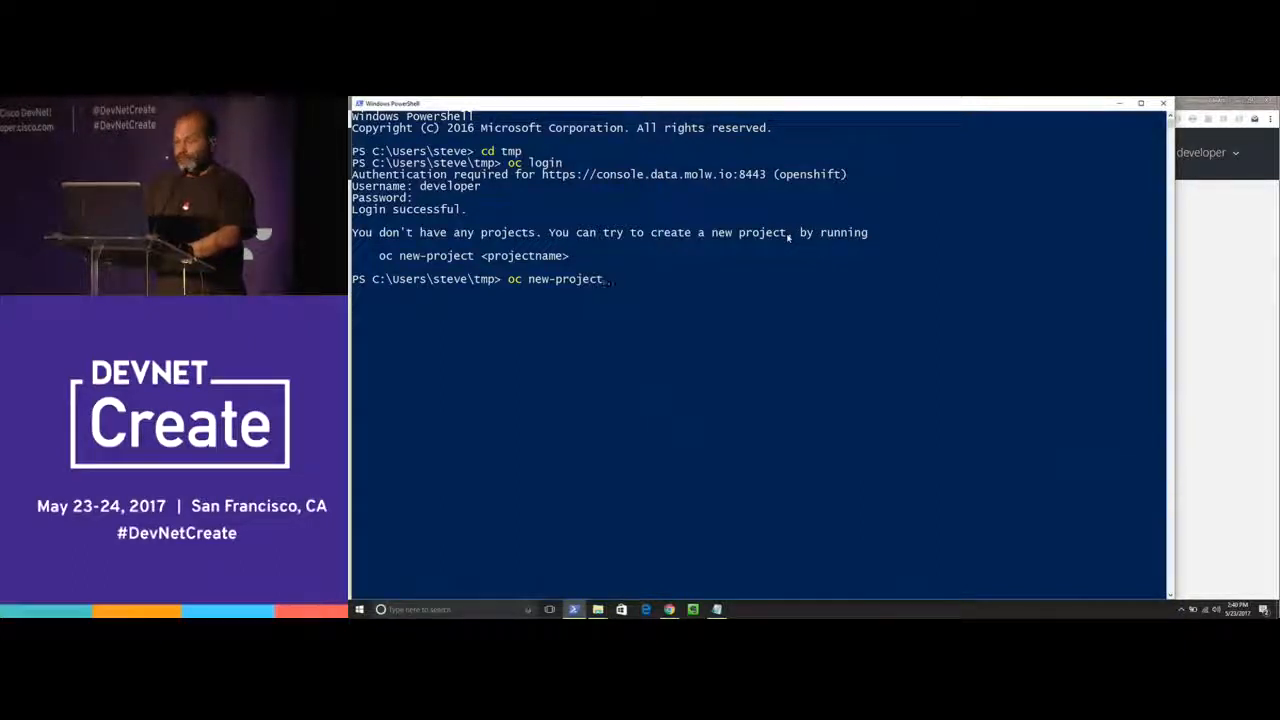
type("win")
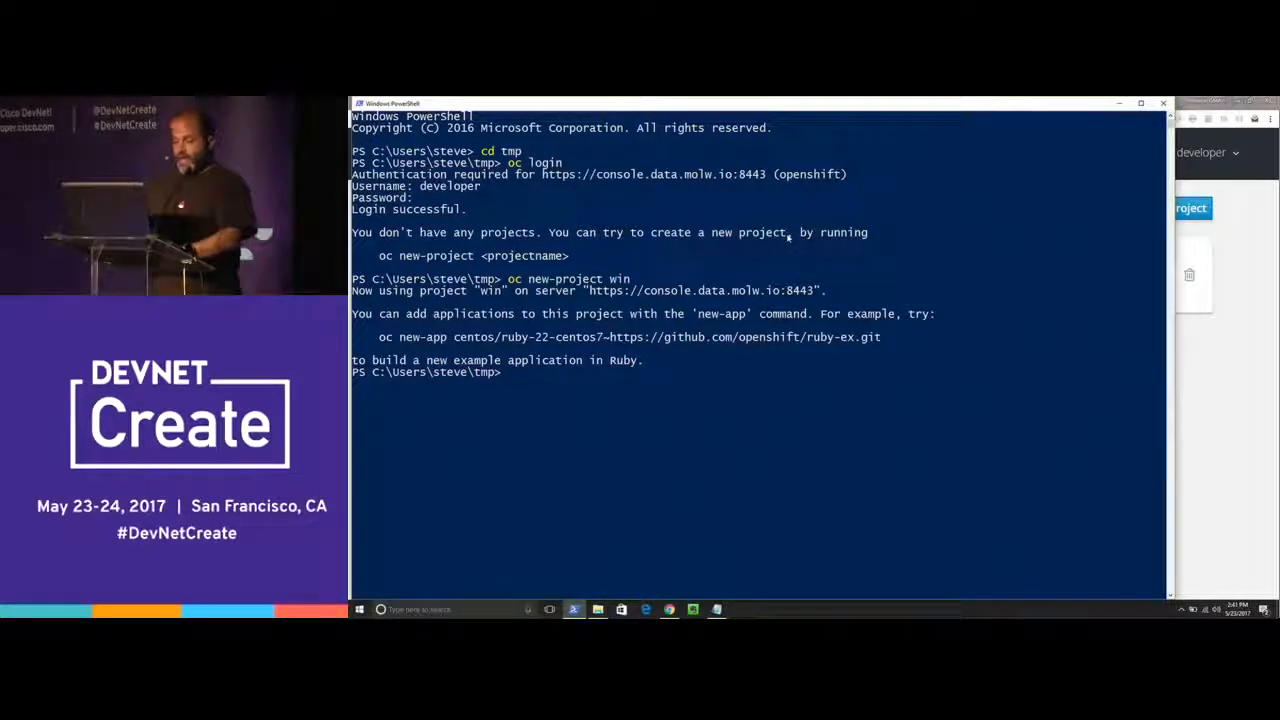
key("alt+tab")
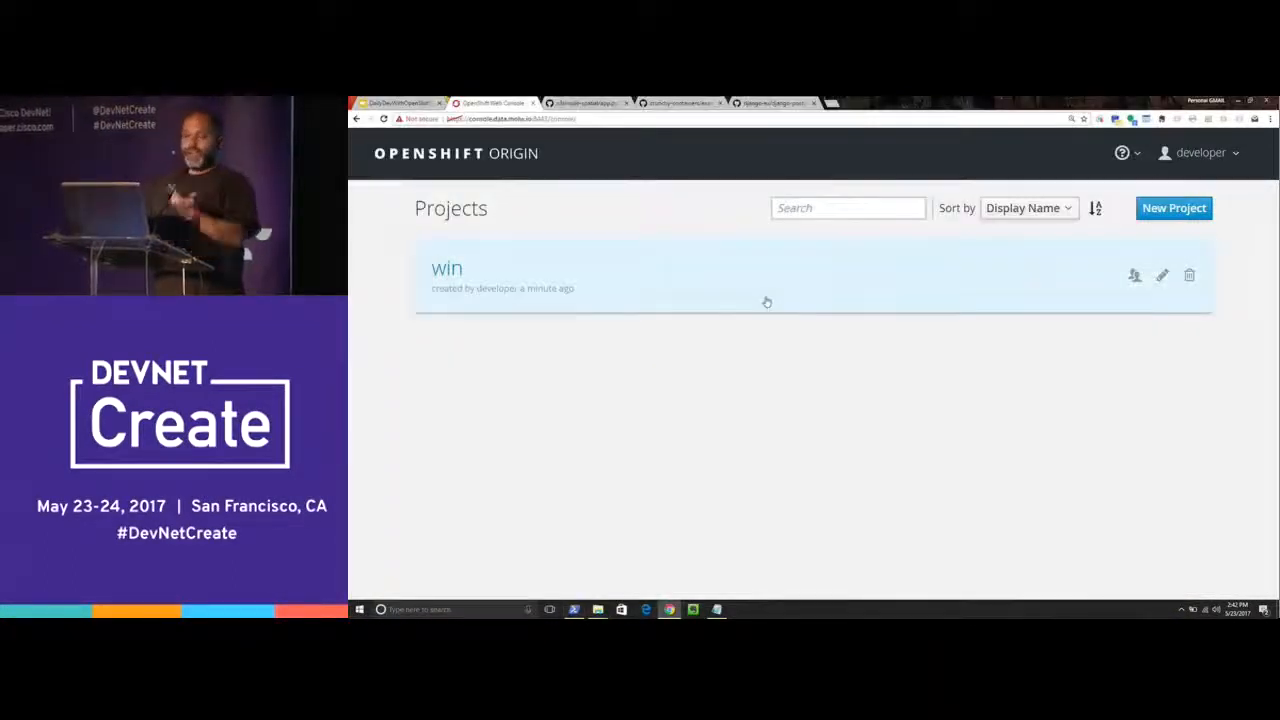
Step: Create a default route for service nginx-summit targeting port 8080
left_click(447, 268)
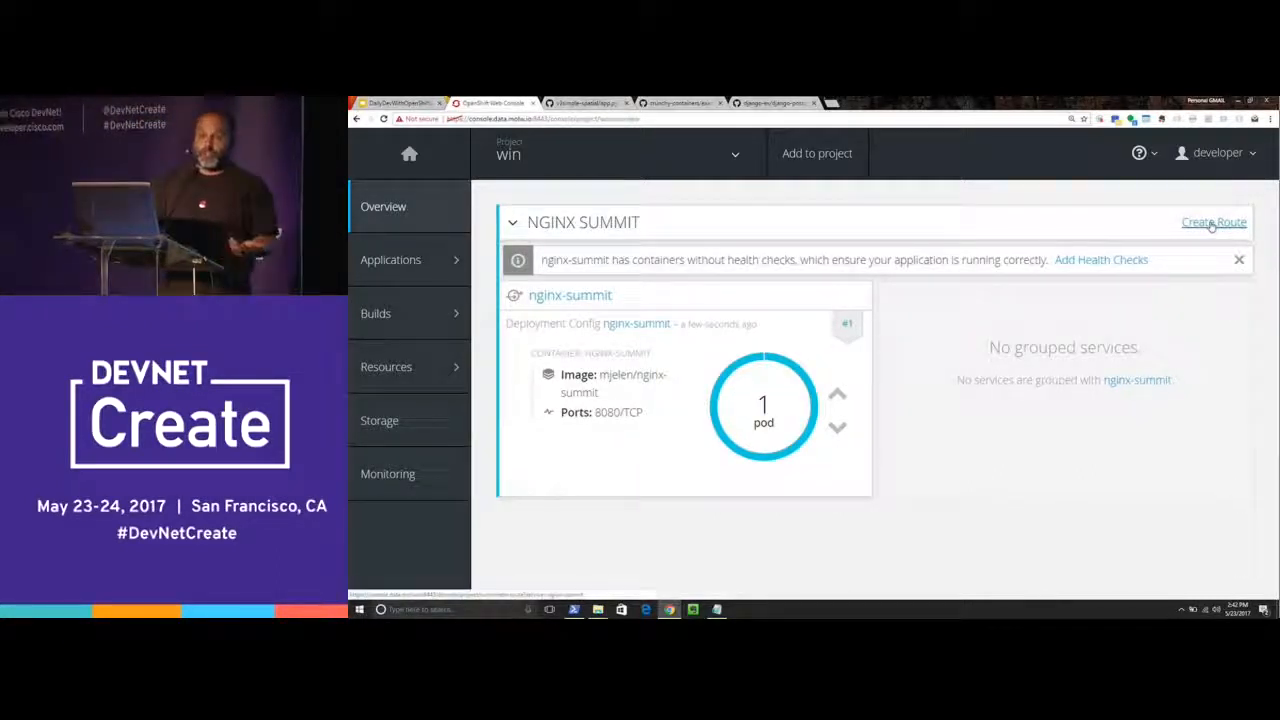
left_click(1214, 222)
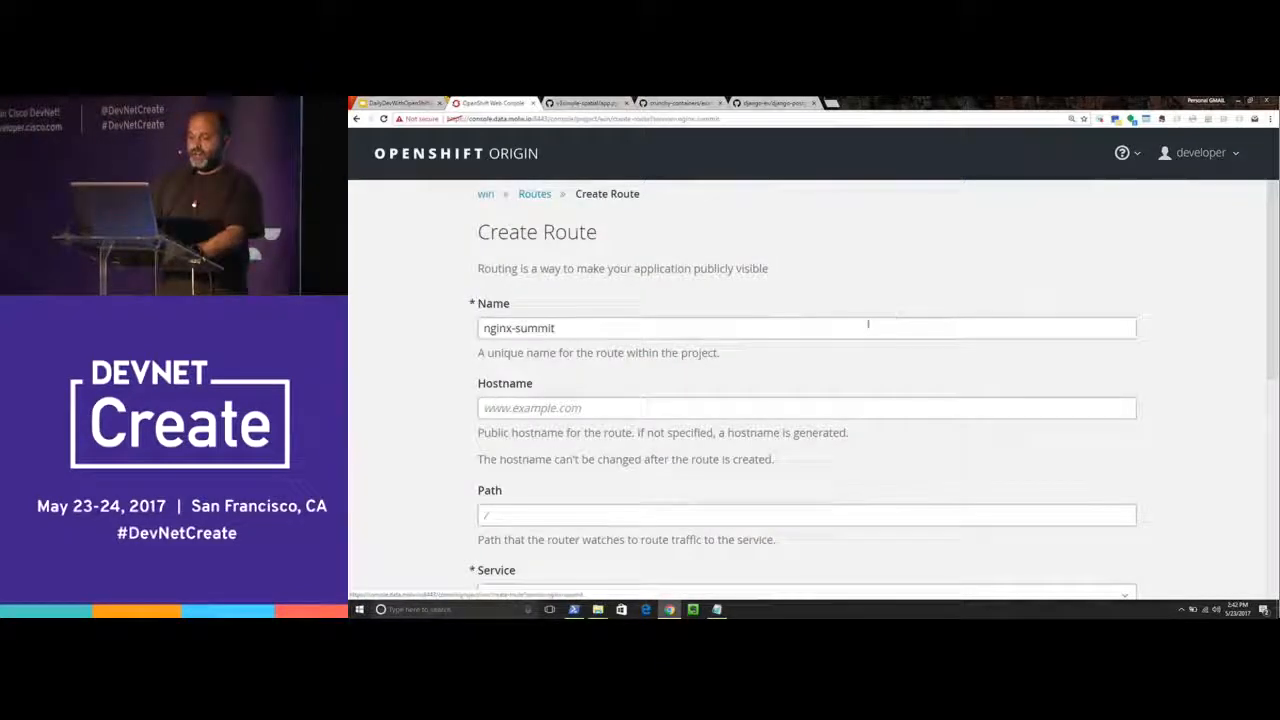
scroll("down", 3)
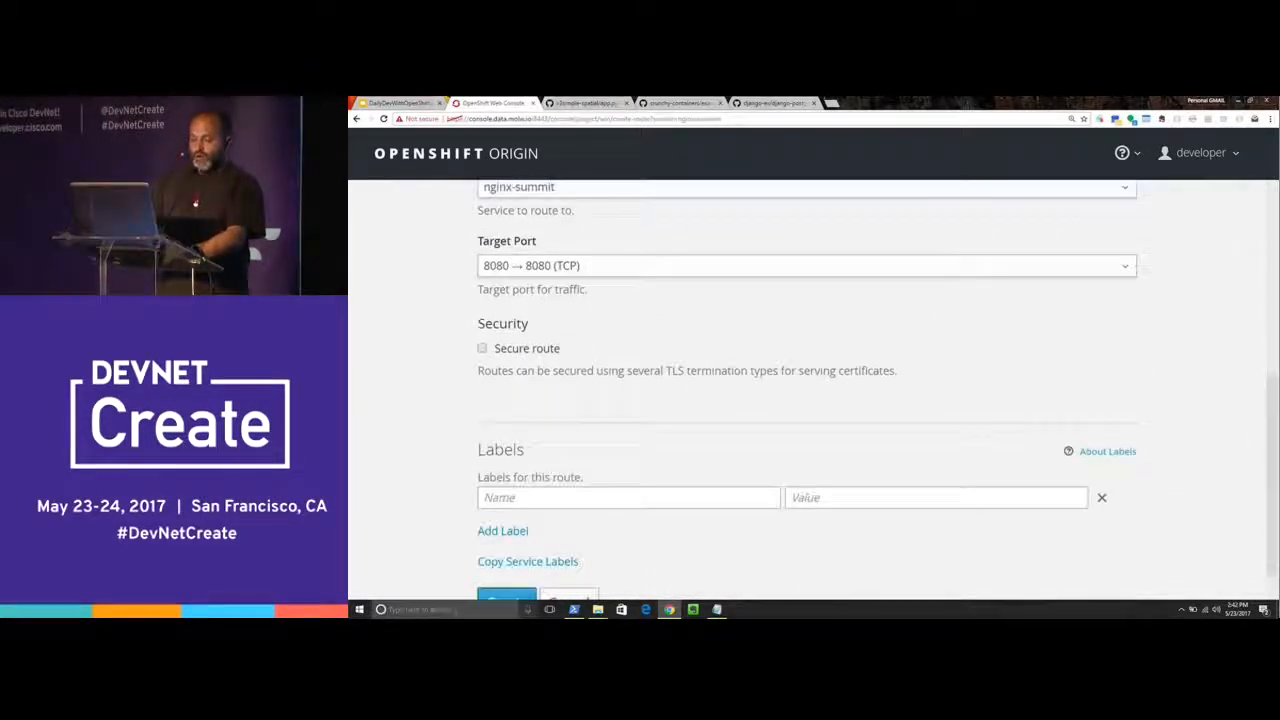
scroll("down", 3)
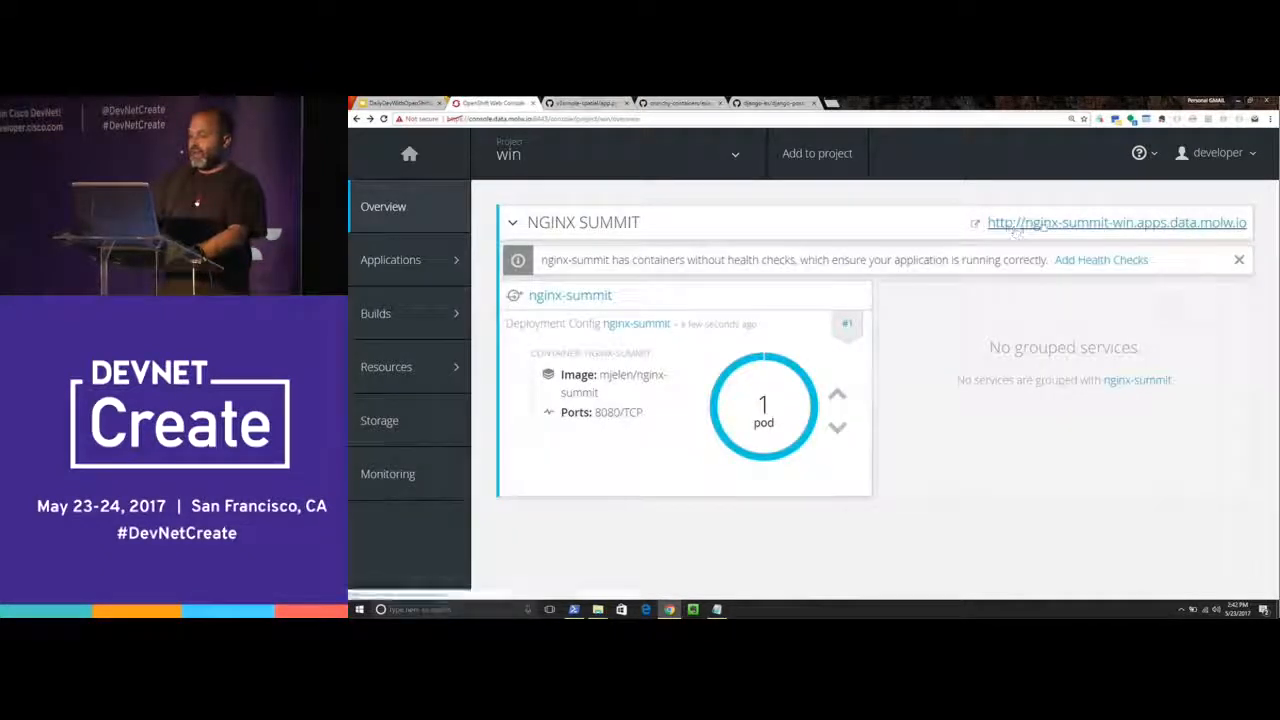
left_click(1116, 222)
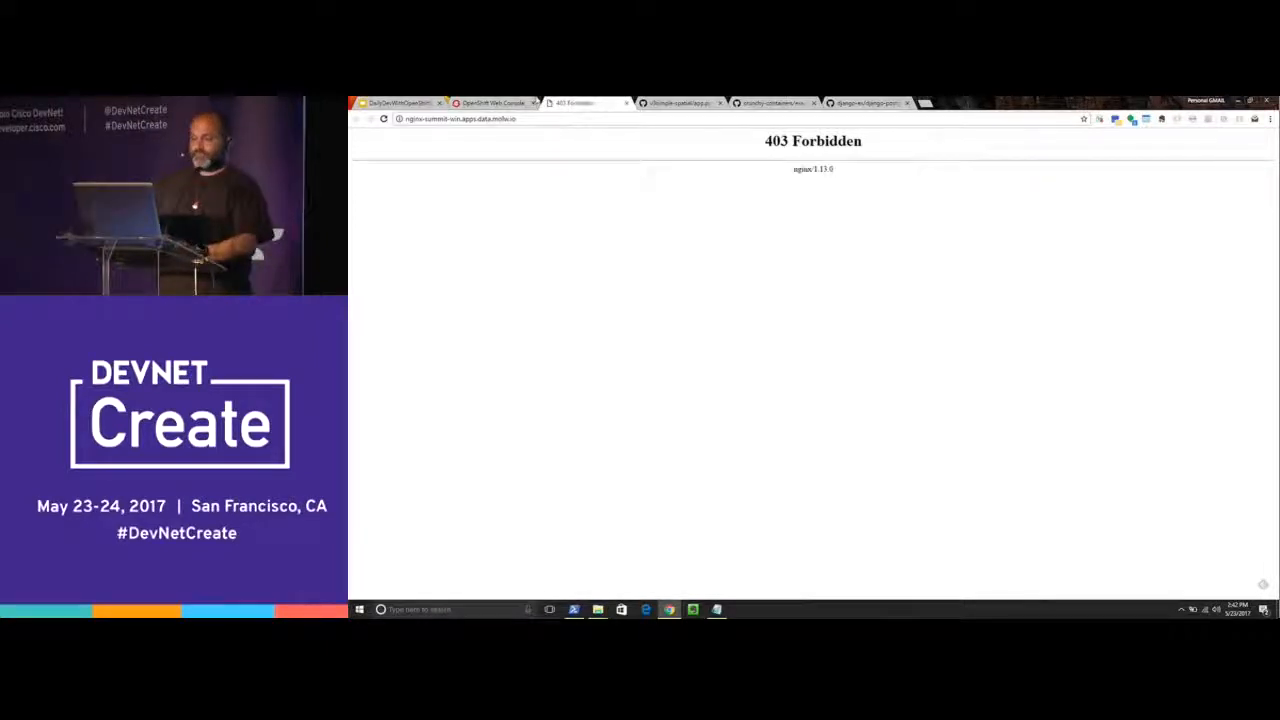
left_click(493, 102)
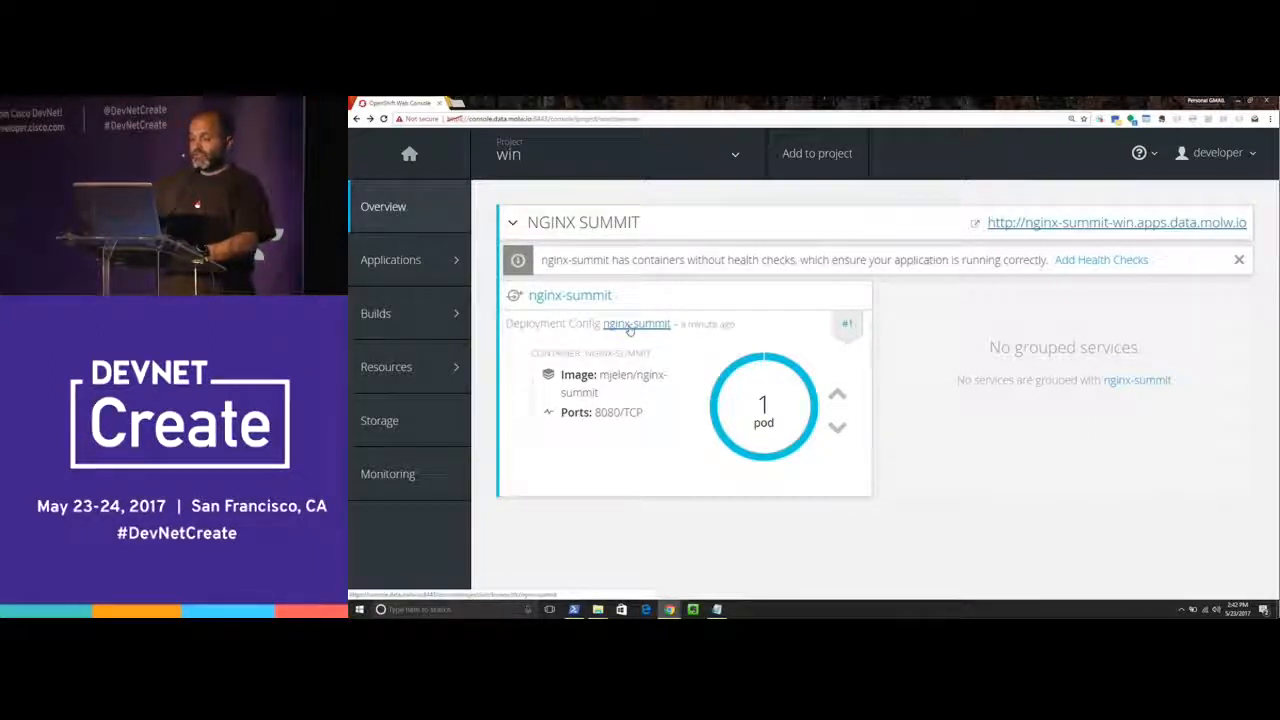
Step: Open nginx-summit's Configuration tab and scroll to the /nginx/html and /nginx/logs mounts
left_click(636, 323)
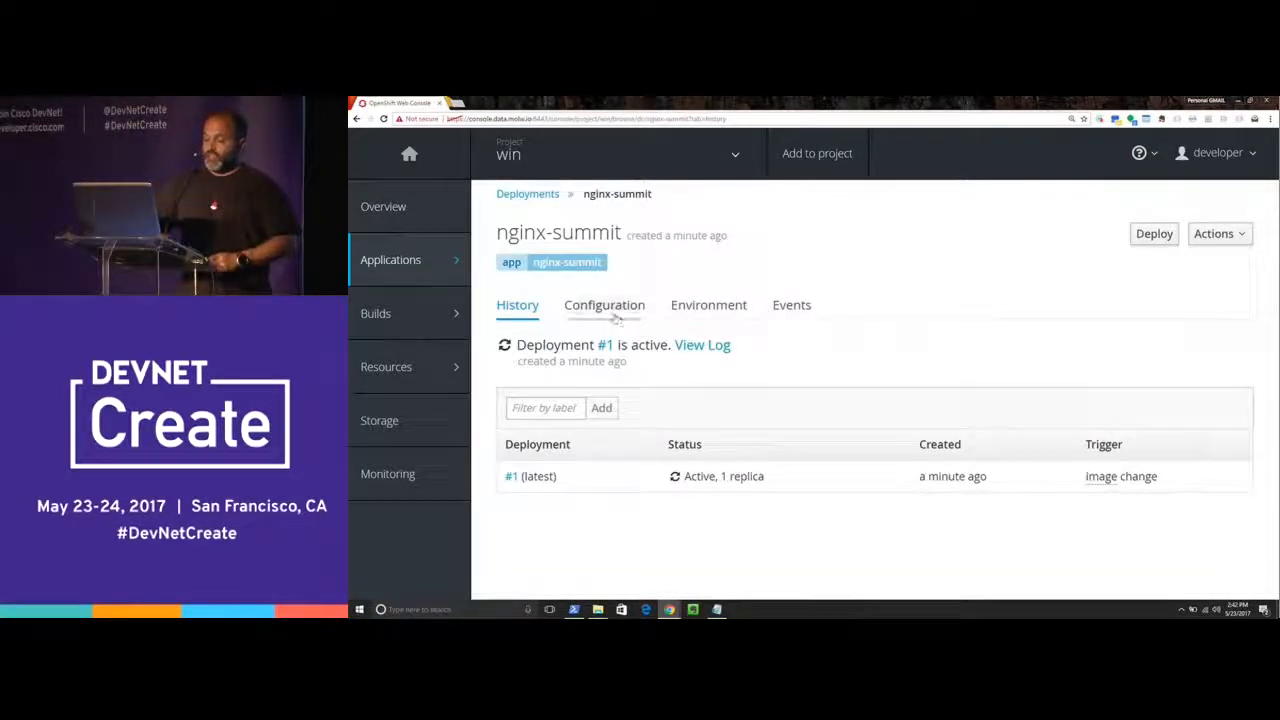
left_click(604, 304)
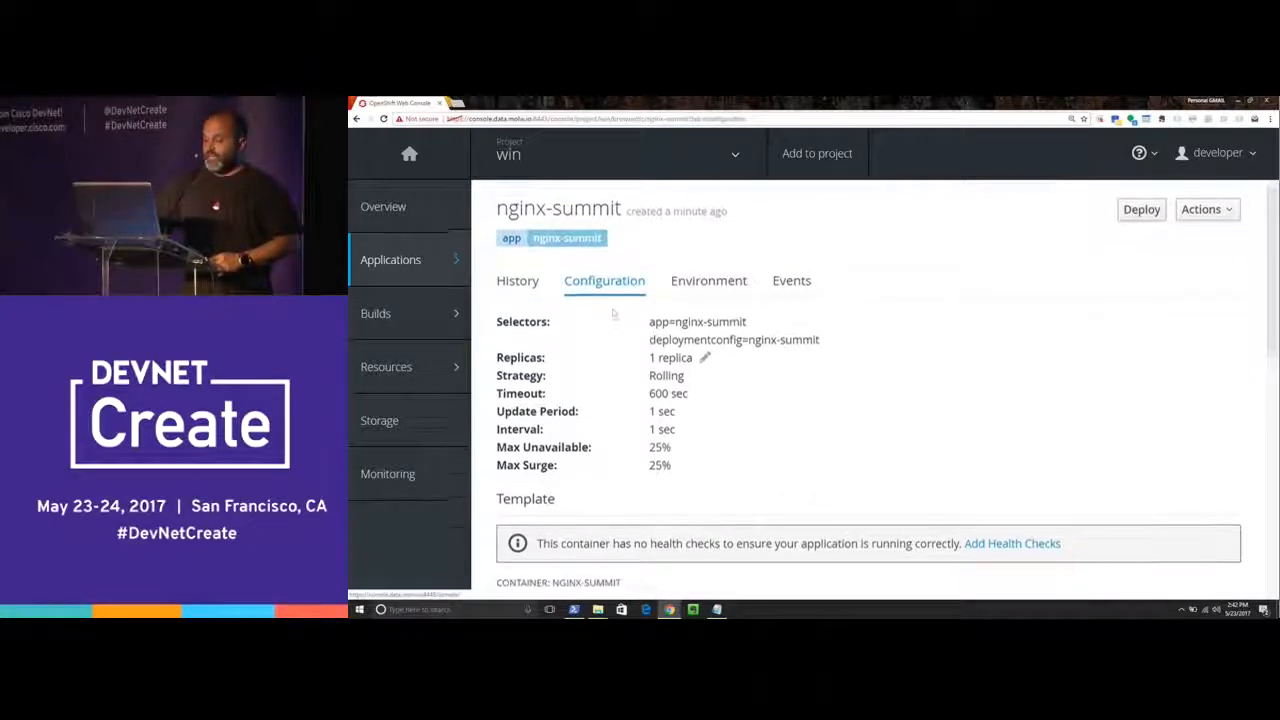
scroll("down", 3)
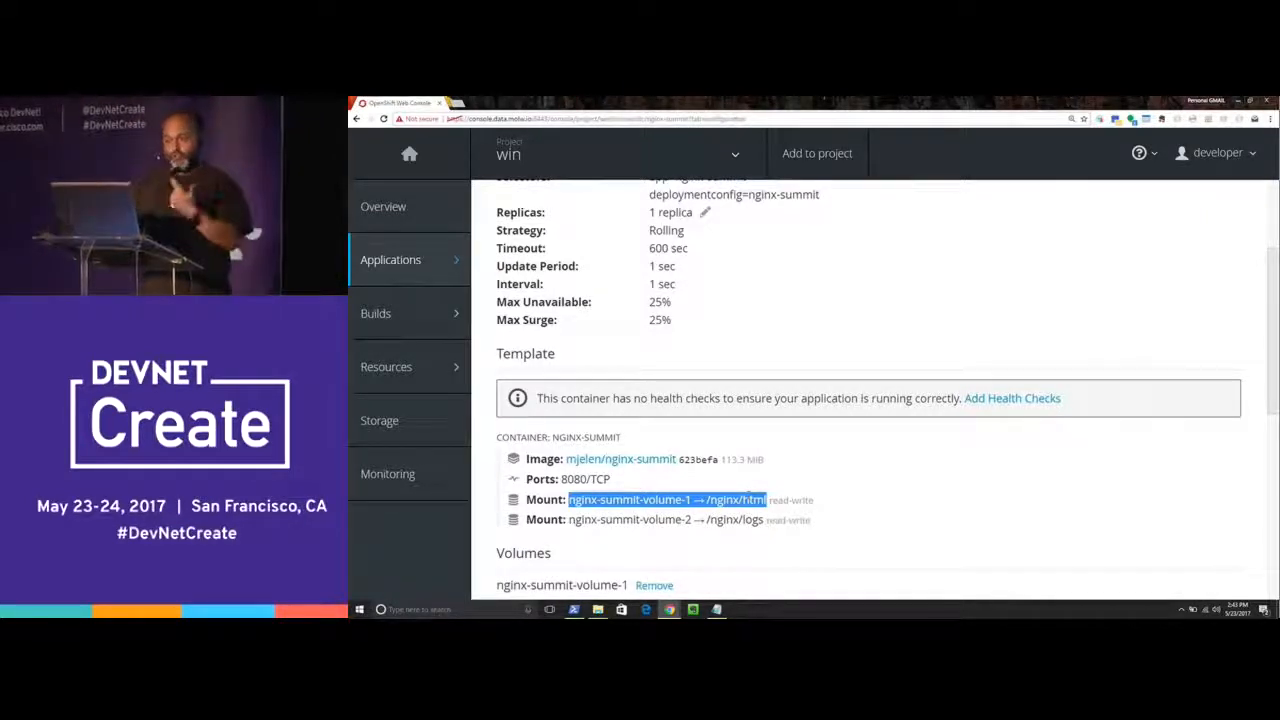
Step: In PowerShell, run 'oc rsync html nginx-summit-1-gnnm2:/nginx/'
key("alt+tab")
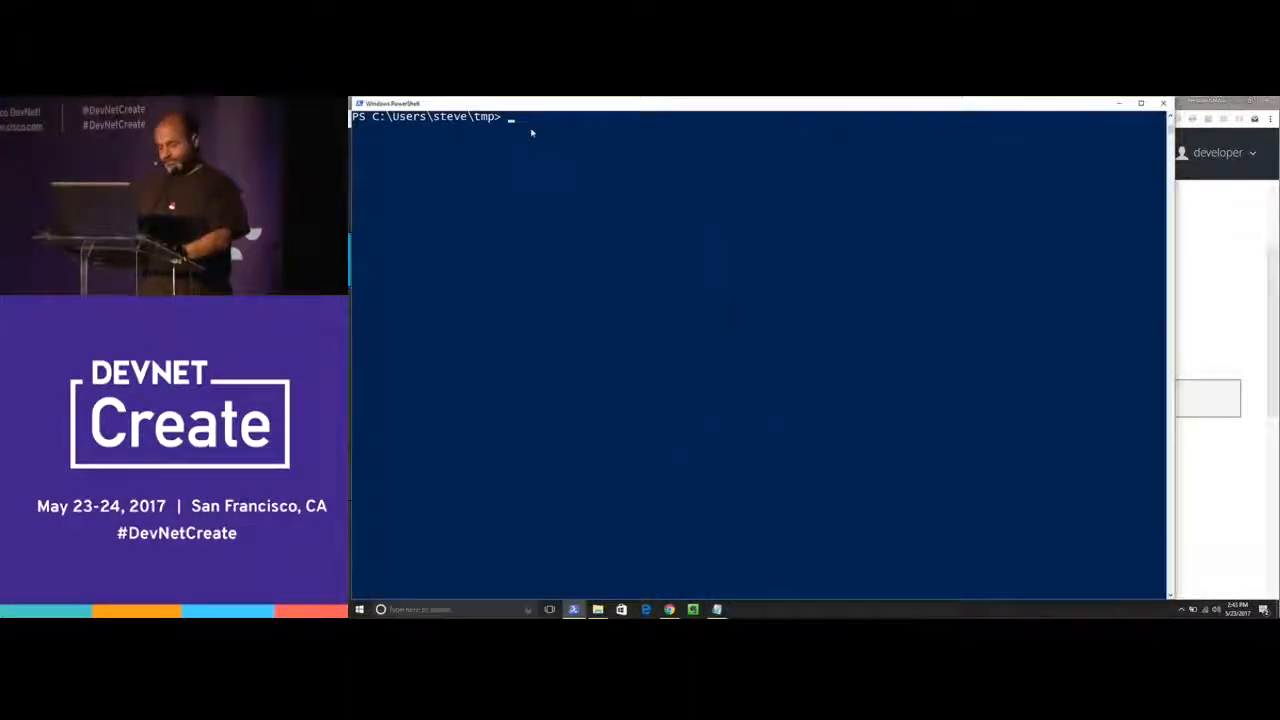
type("oc rsync html nginx-summit-1-gnnm2:/nginx/")
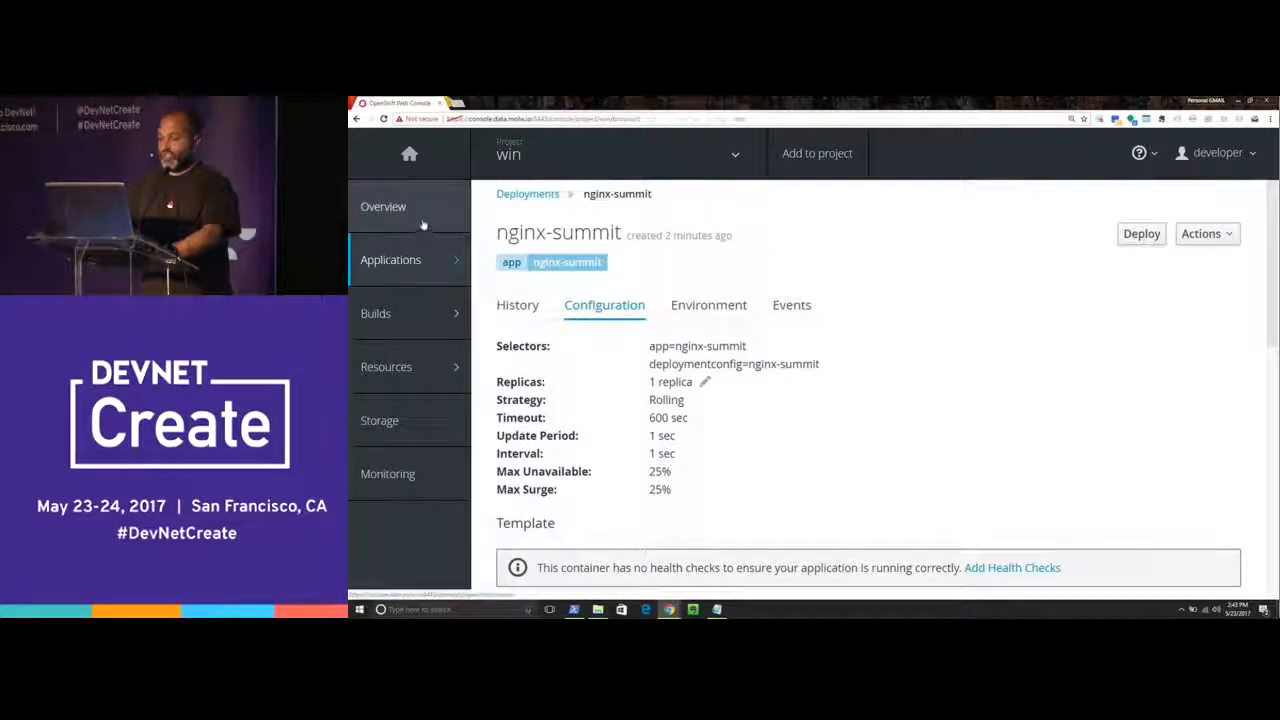
Step: View the nginx-summit site, then return to the console and focus the pod terminal
left_click(383, 206)
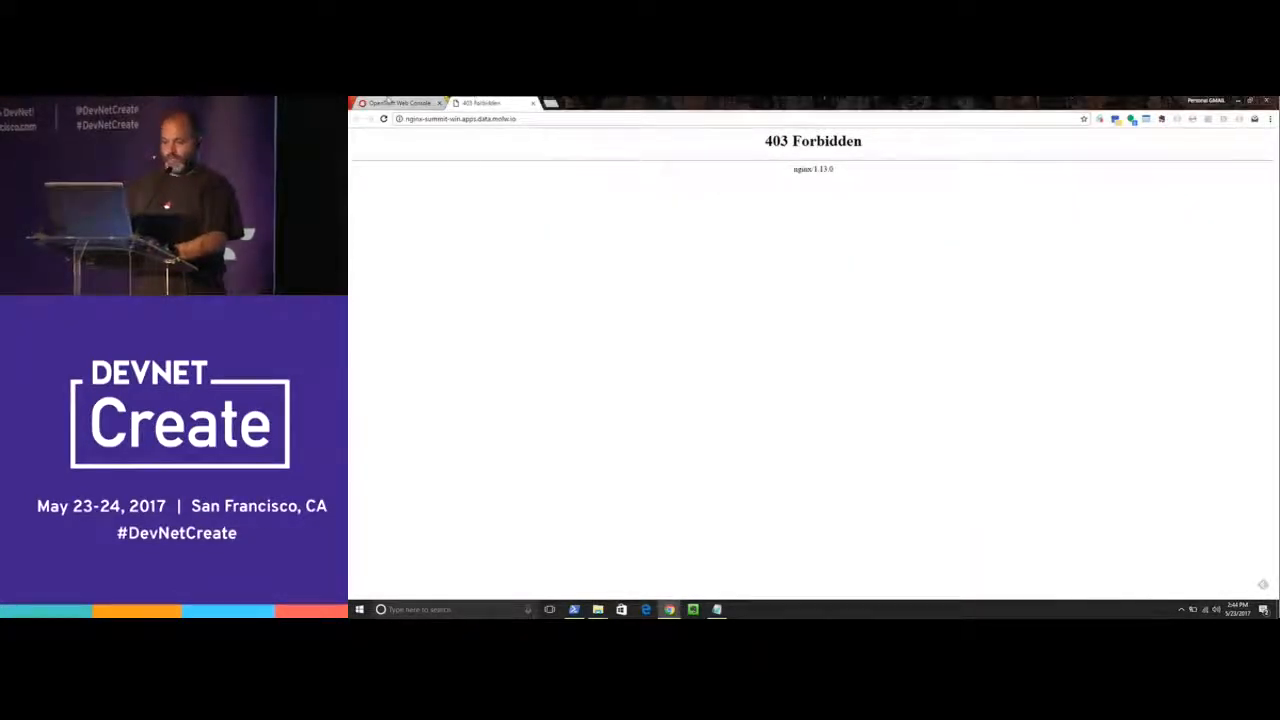
left_click(400, 103)
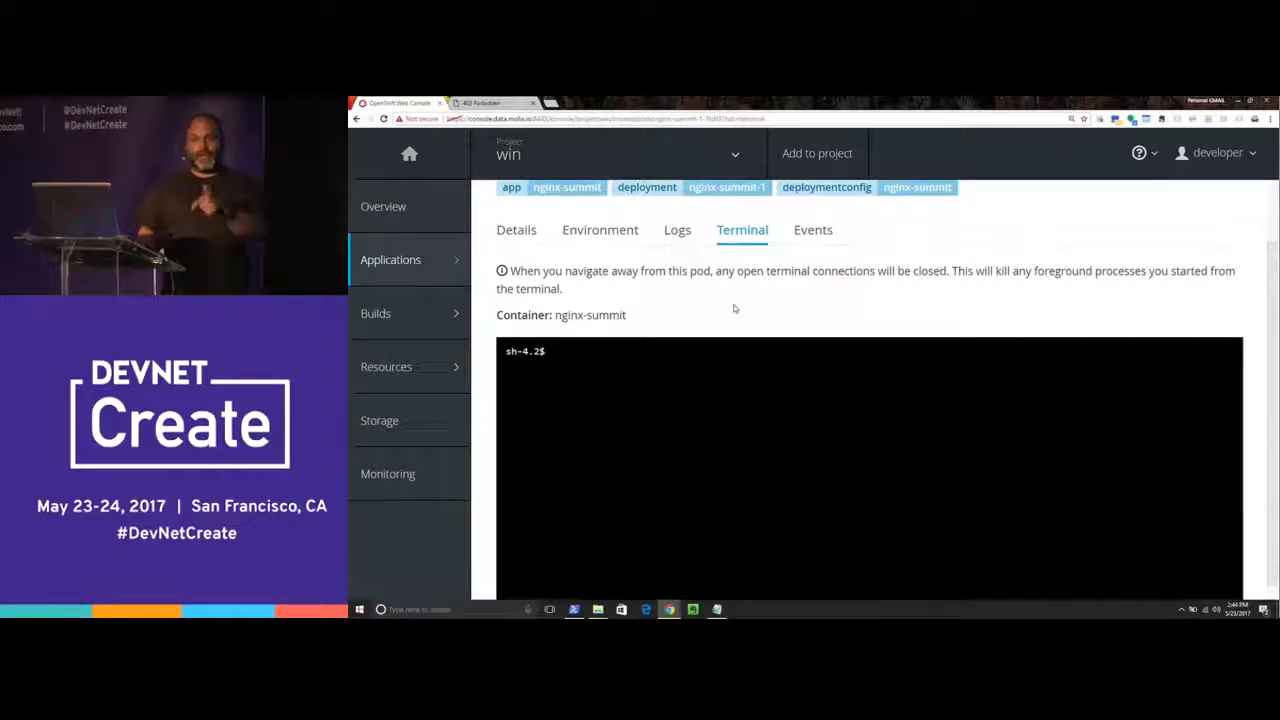
left_click(668, 371)
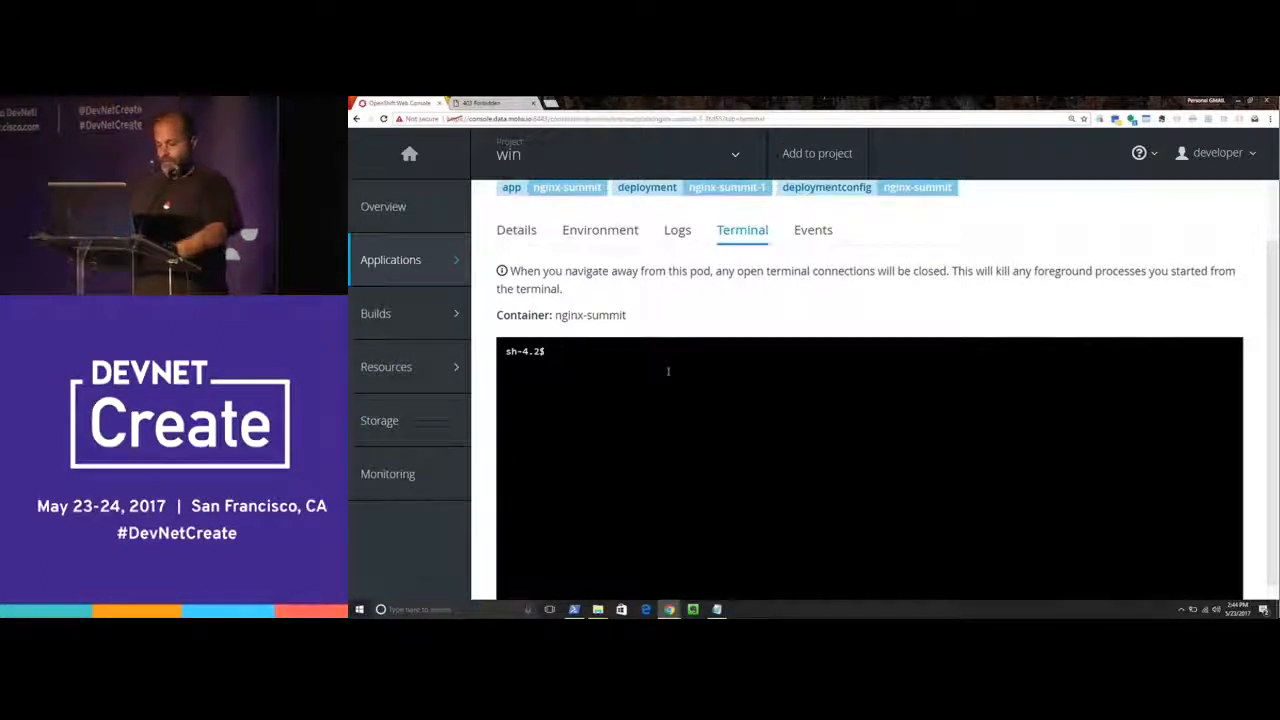
Step: In the pod terminal, change to /nginx/html and start an echo "hello" command
type("cd /")
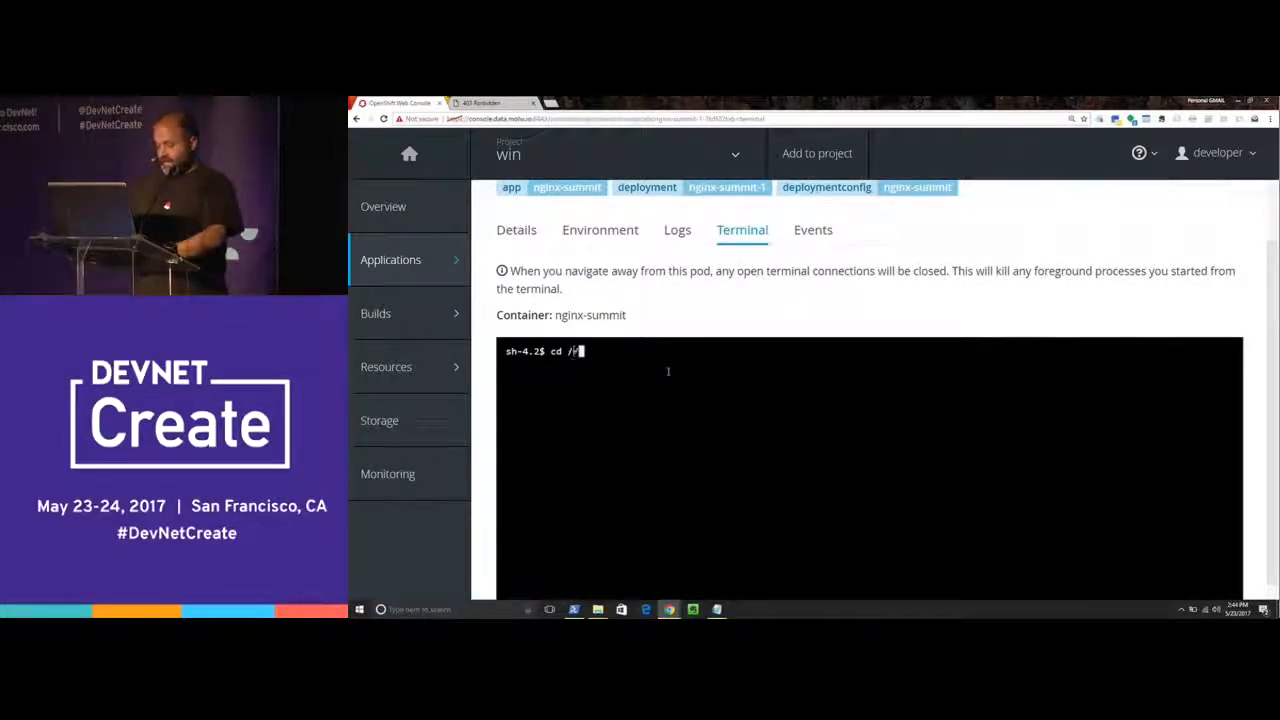
type("nginx/html/")
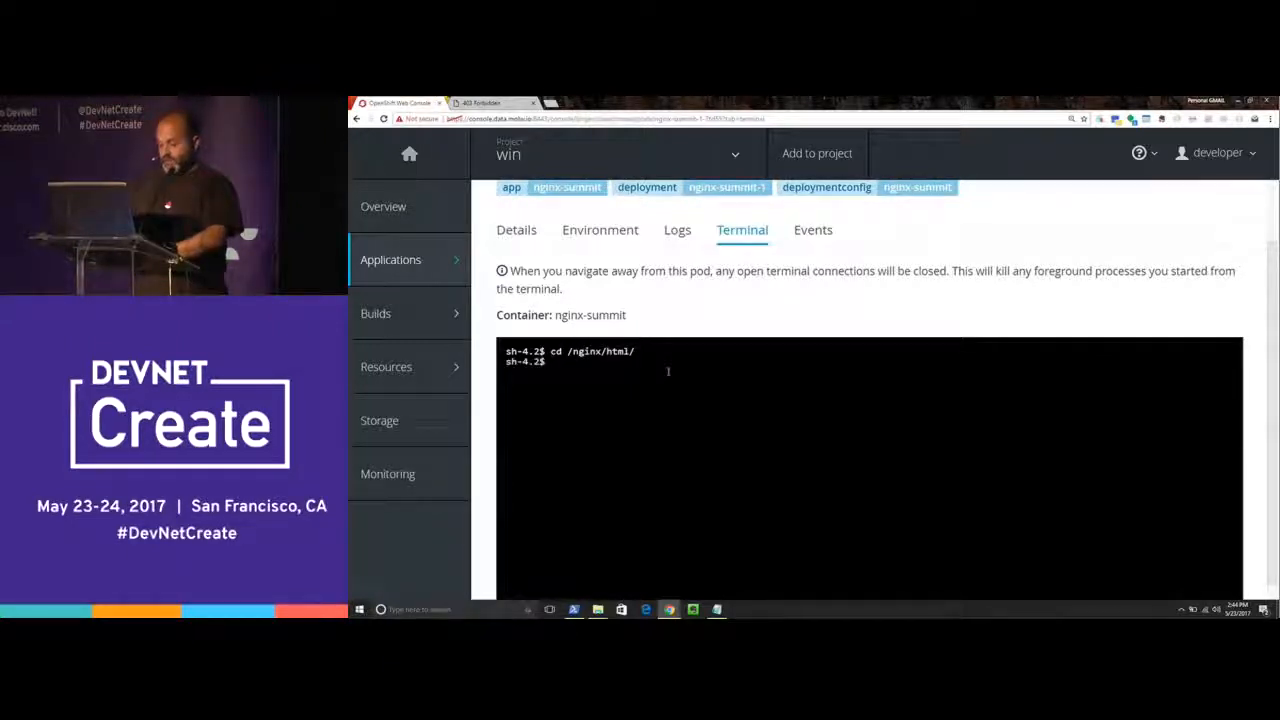
type("echo")
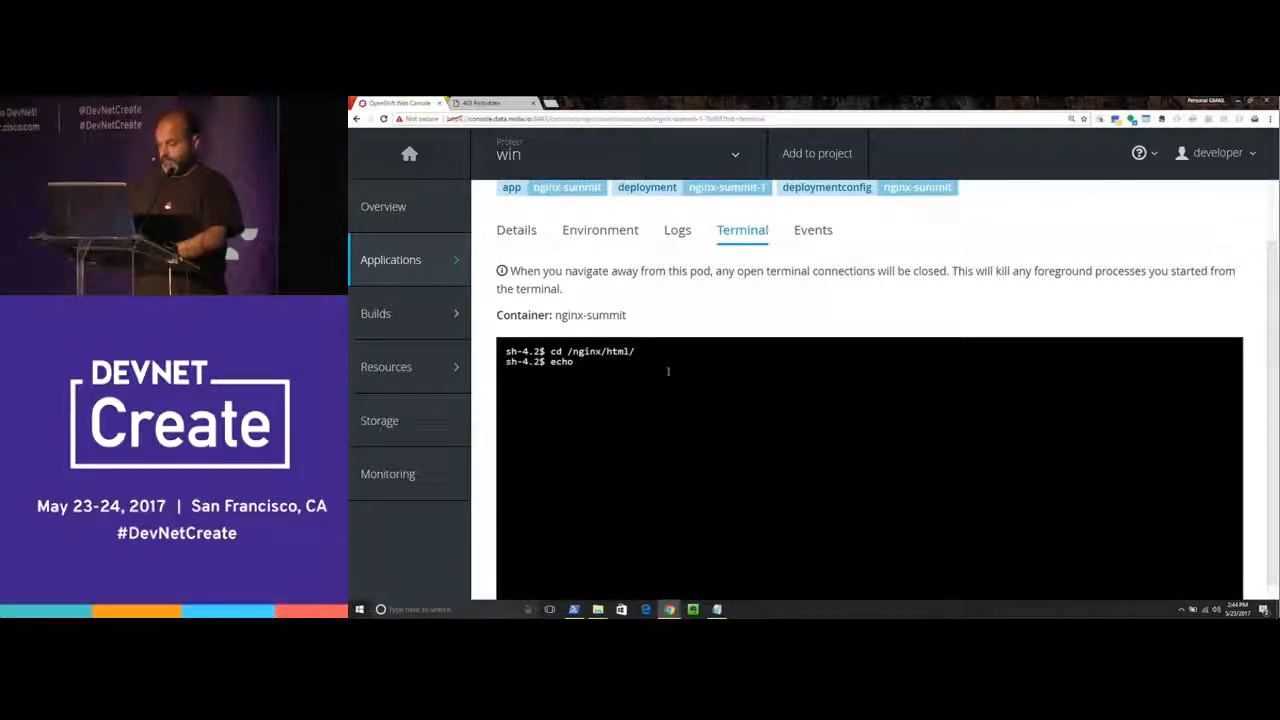
type("\"hello")
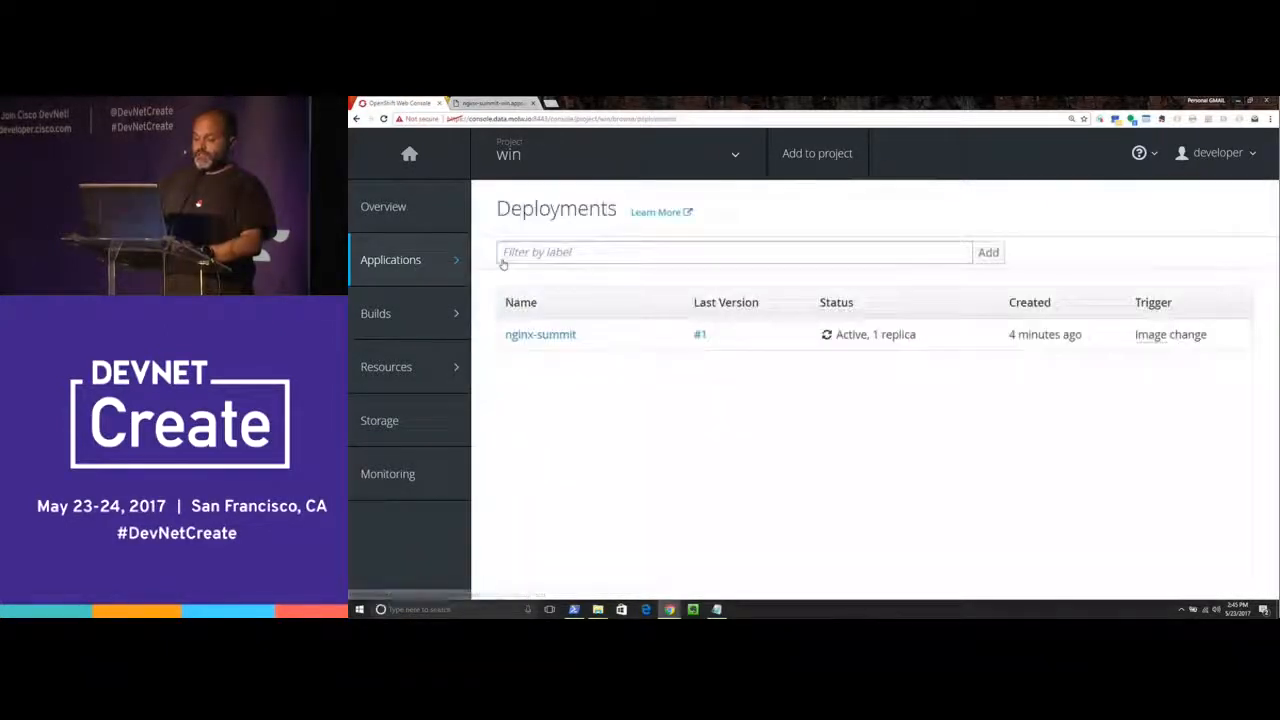
Step: Show nginx-summit's Configuration tab and open its Actions dropdown
left_click(540, 334)
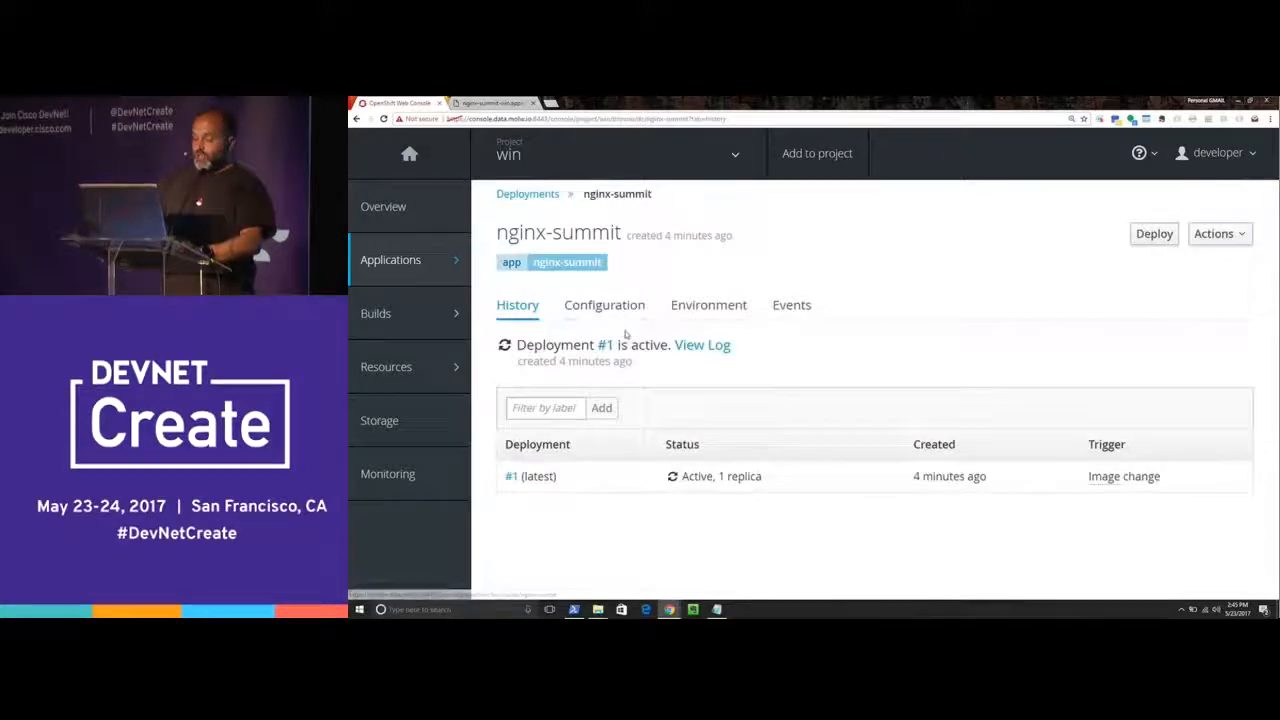
left_click(604, 305)
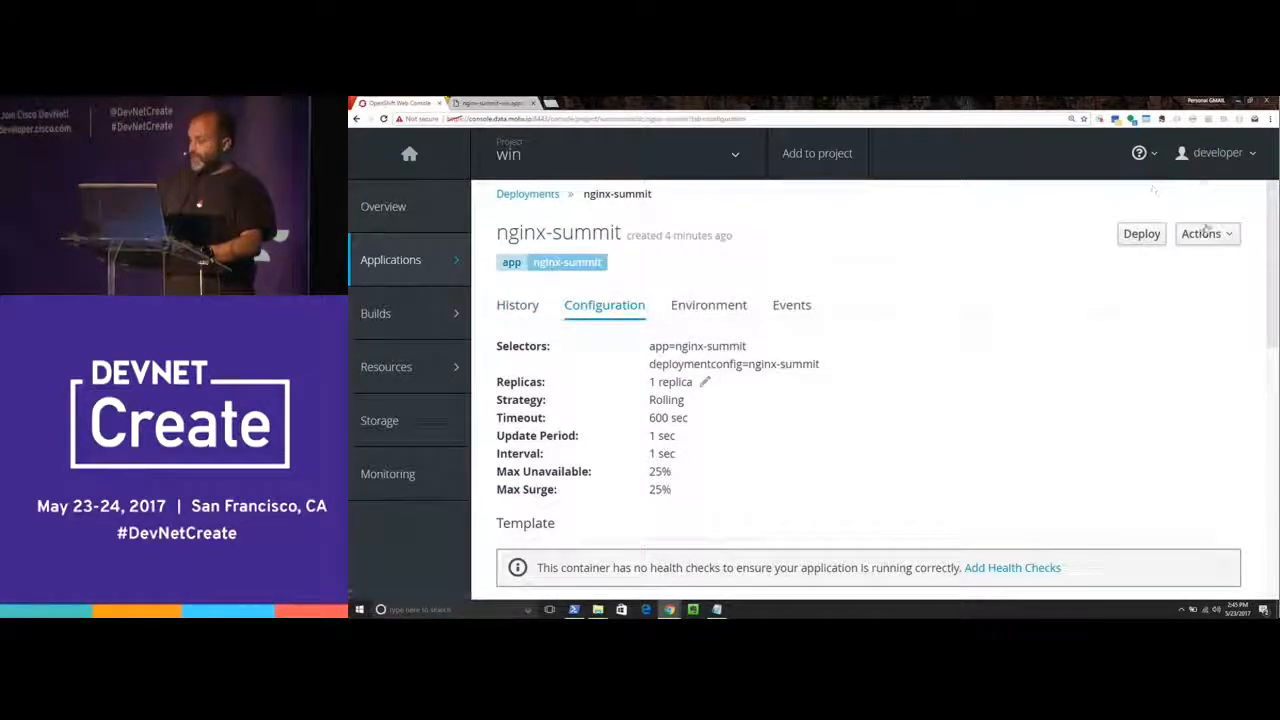
left_click(1012, 567)
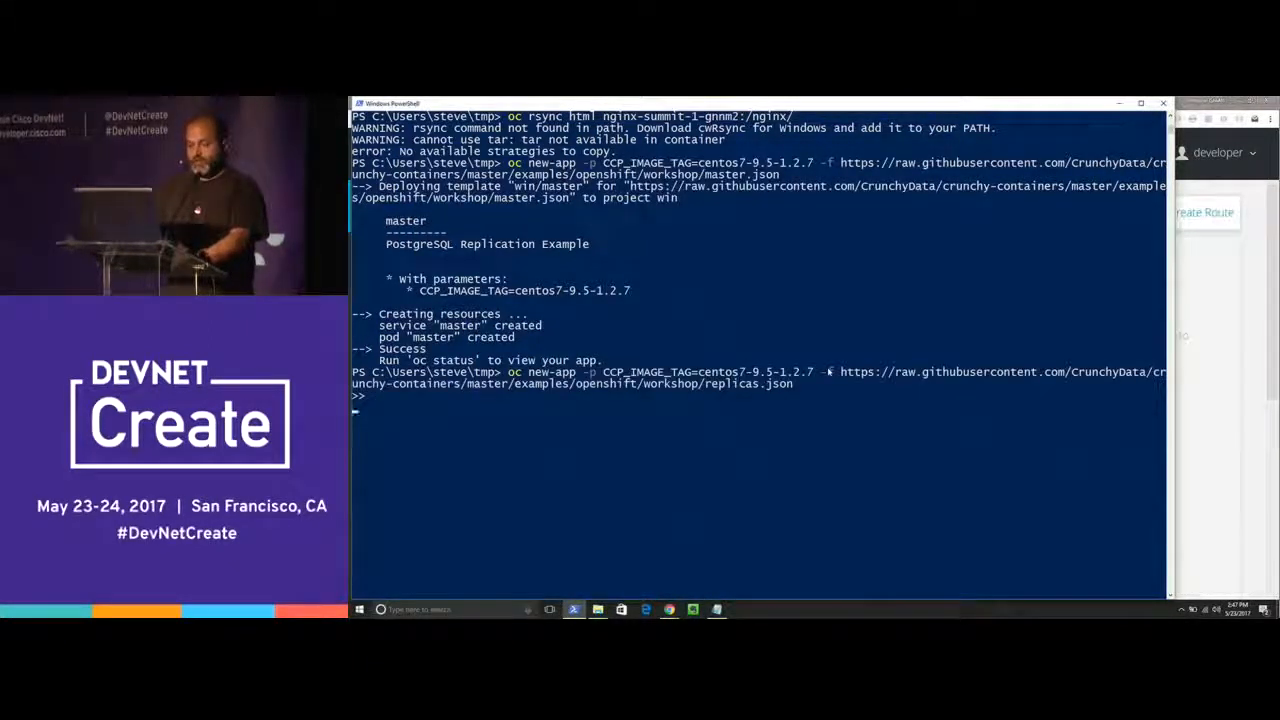
Step: Execute the oc new-app command using the Crunchy workshop replicas.json template
key("Return")
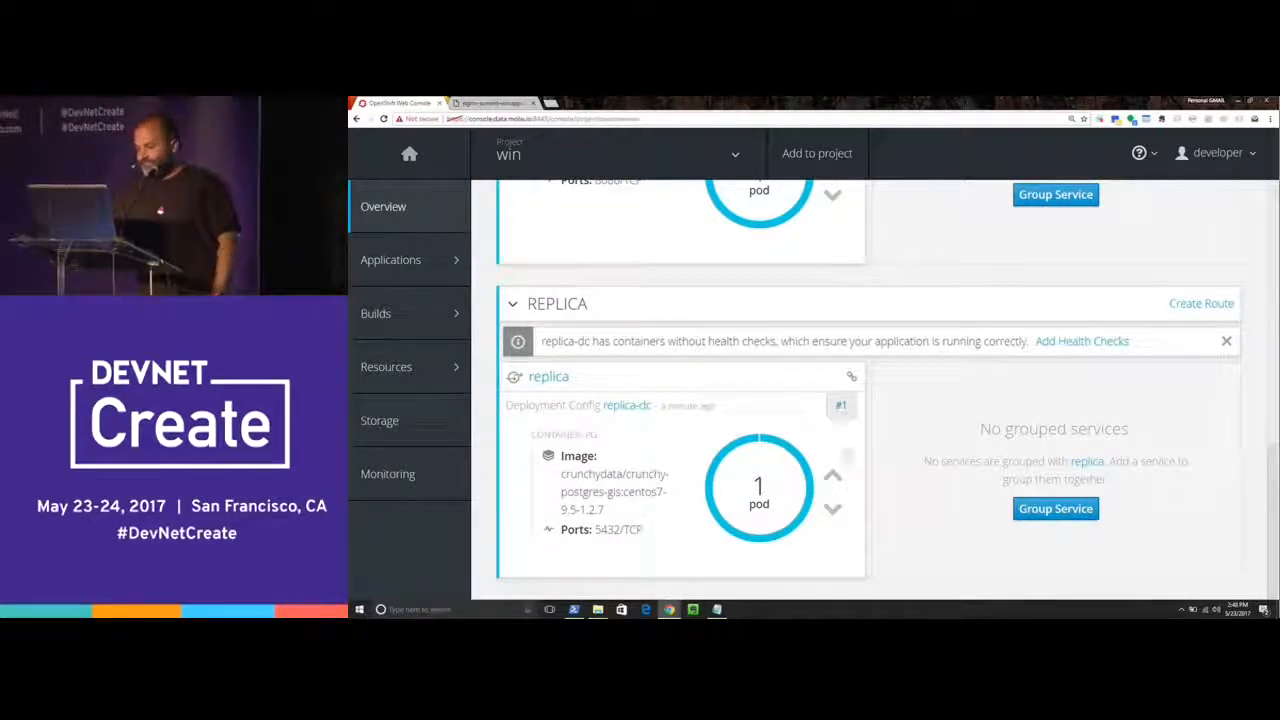
left_click(833, 475)
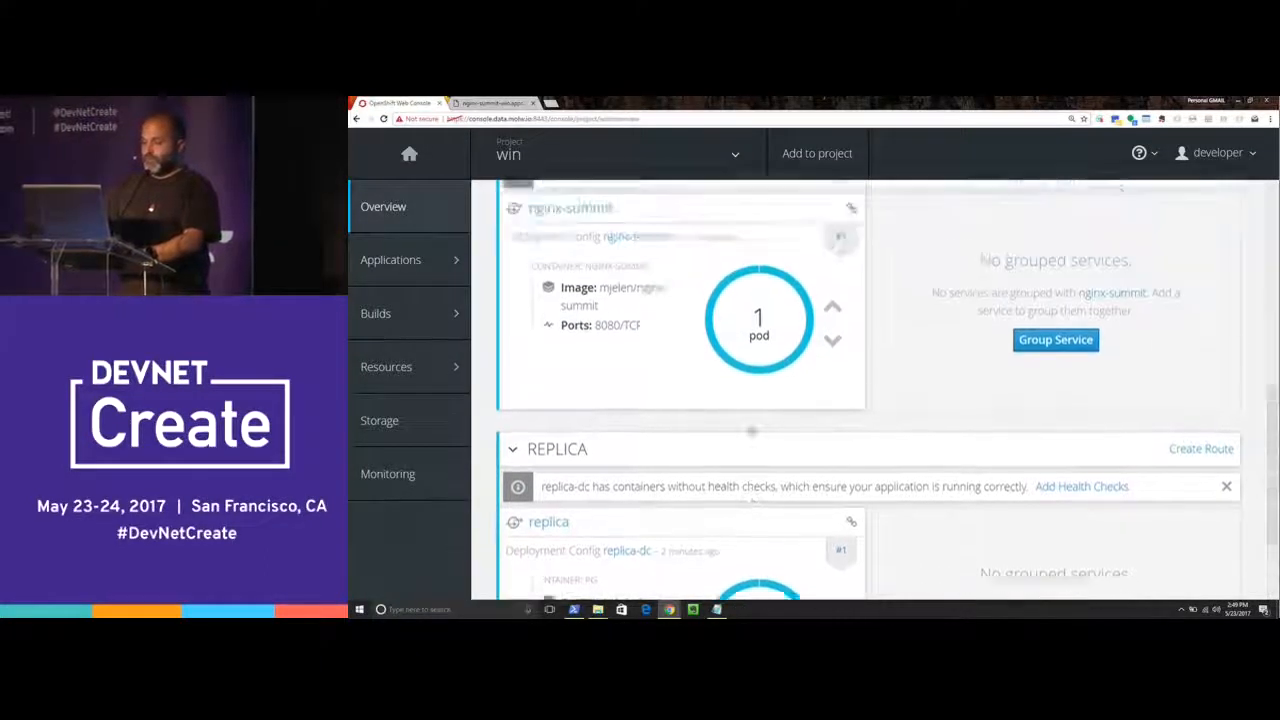
scroll("down", 3)
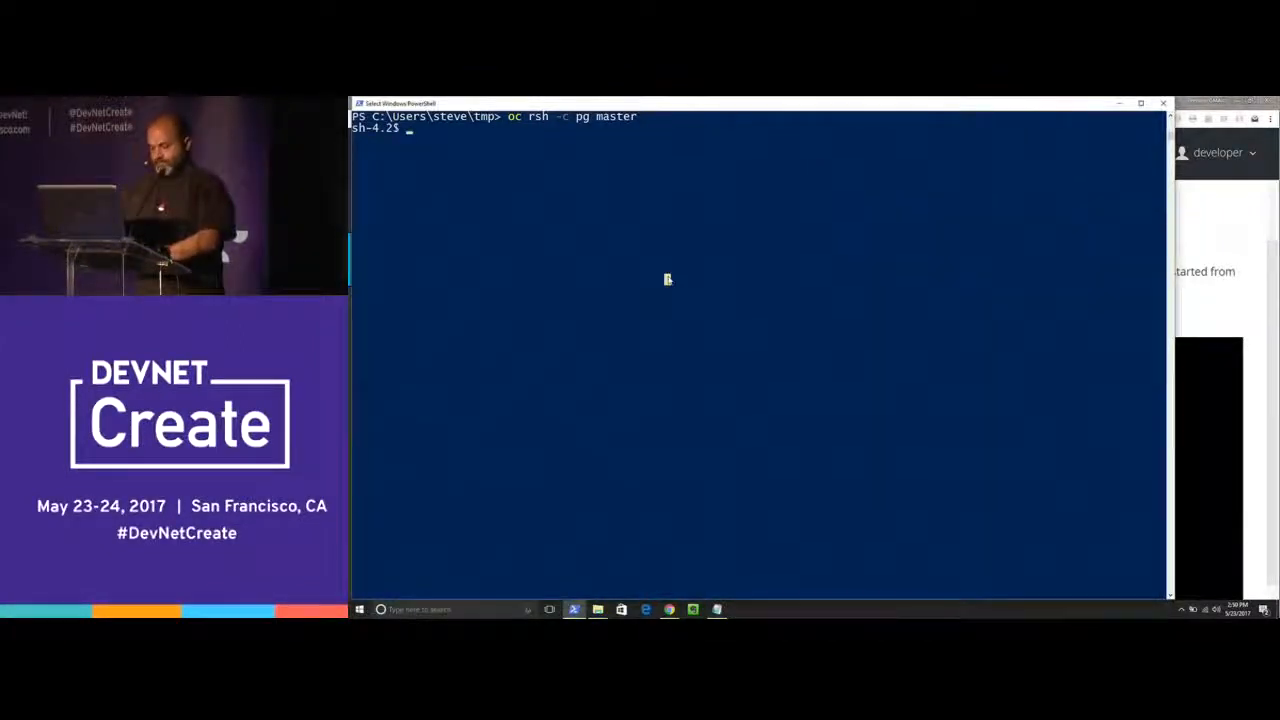
Step: Paste the curl parkcoords.sql | psql -U postgres -f - userdb command into the master pod shell
key("ctrl+v")
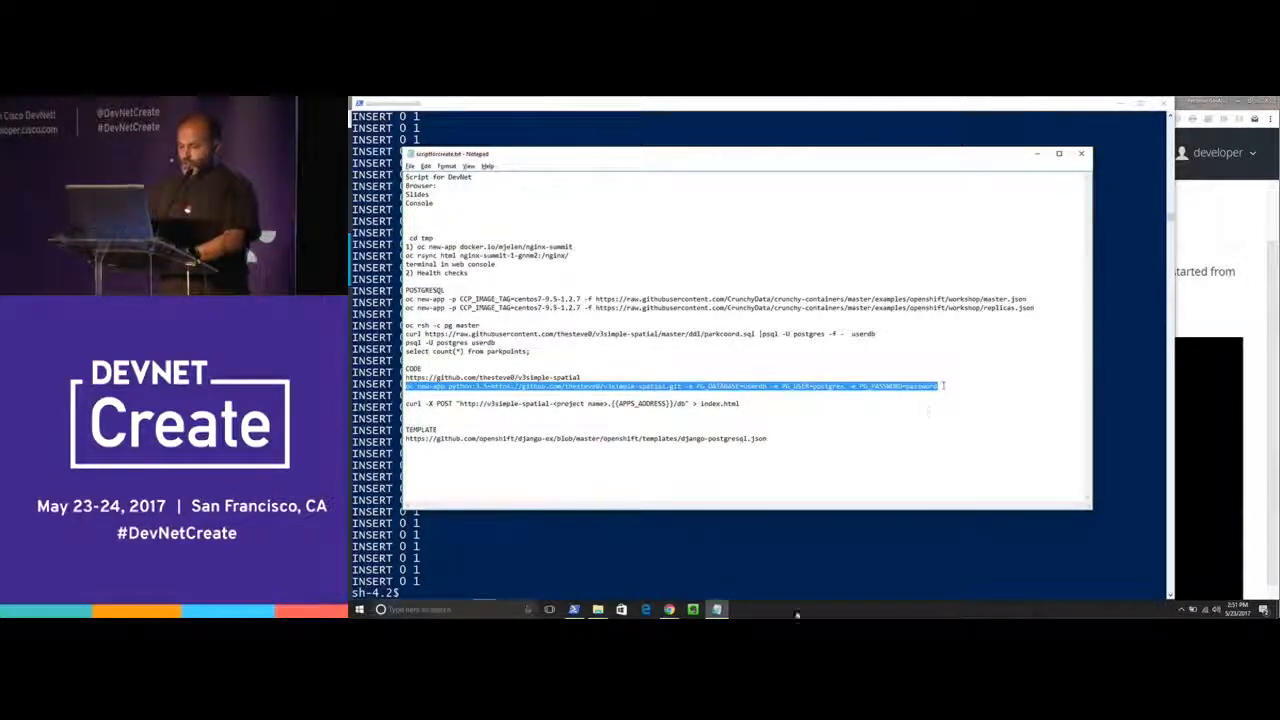
left_click(1080, 153)
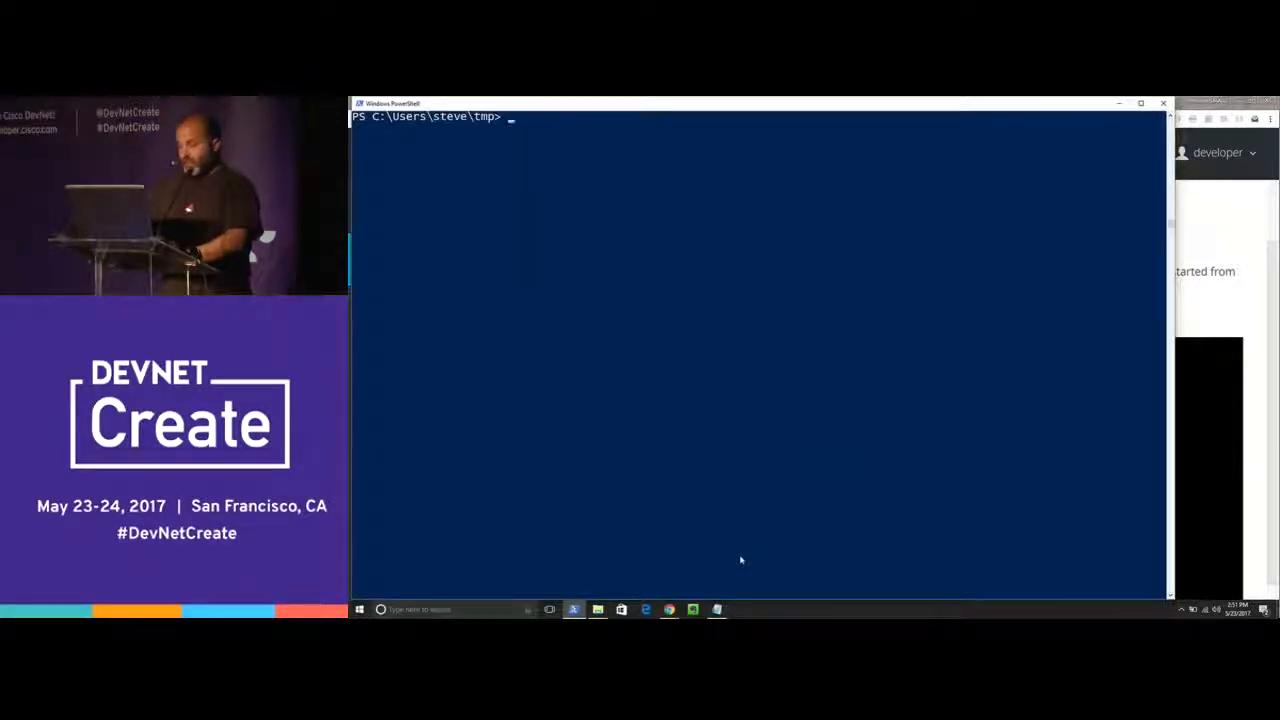
type("oc new-app python:3.5~https://github.com/thesteve0/v3simple-spatial.git -e PG_DATABASE=userdb -e PG_USER=postgres -e PG_PASSWORD=password")
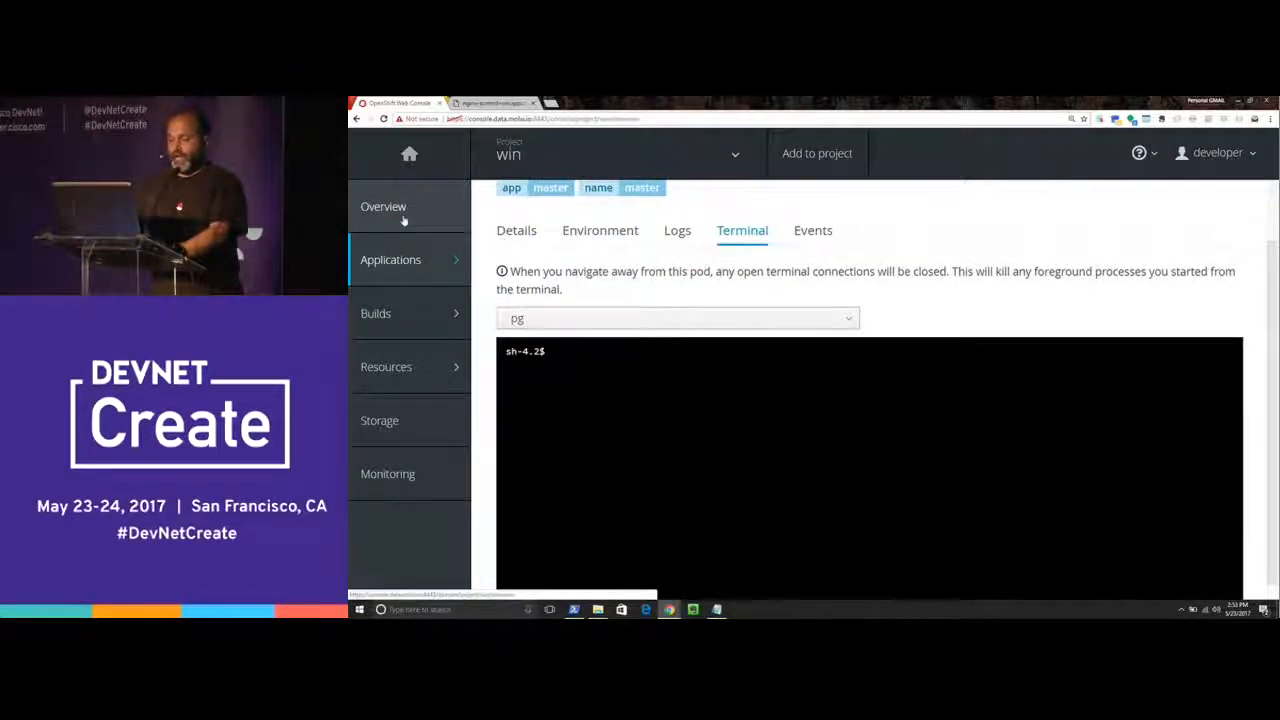
left_click(383, 206)
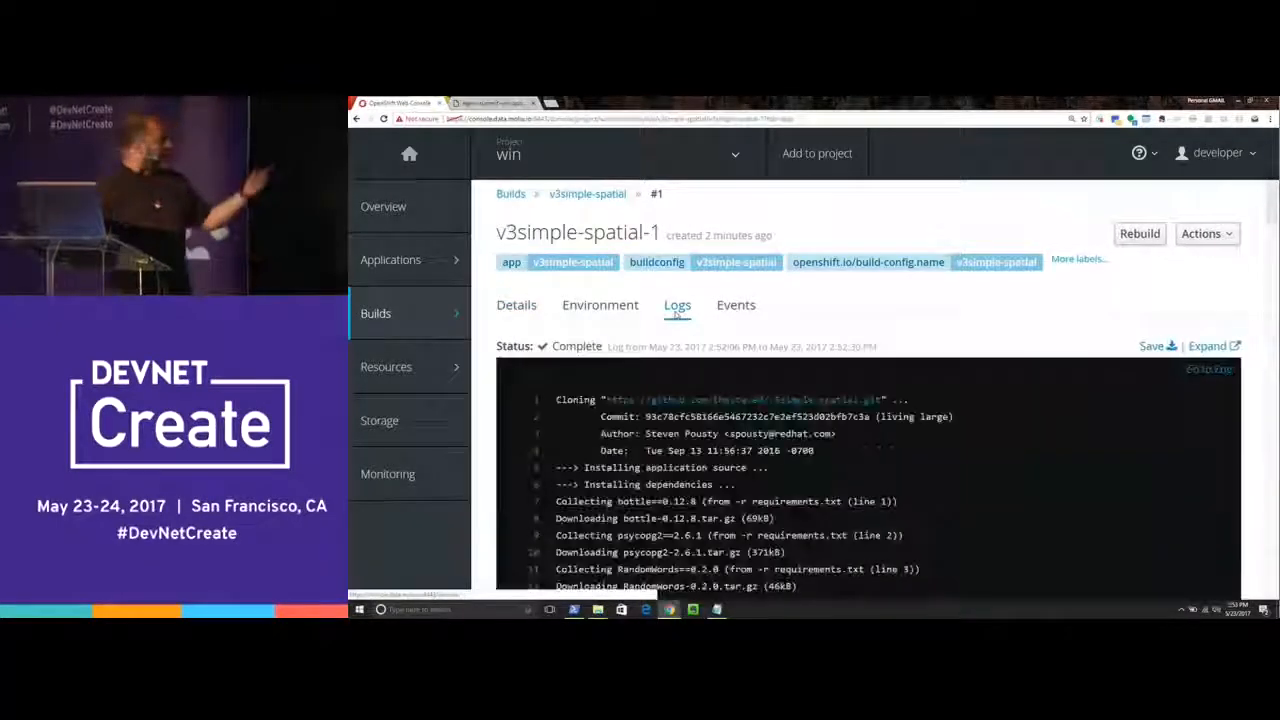
scroll("down", 3)
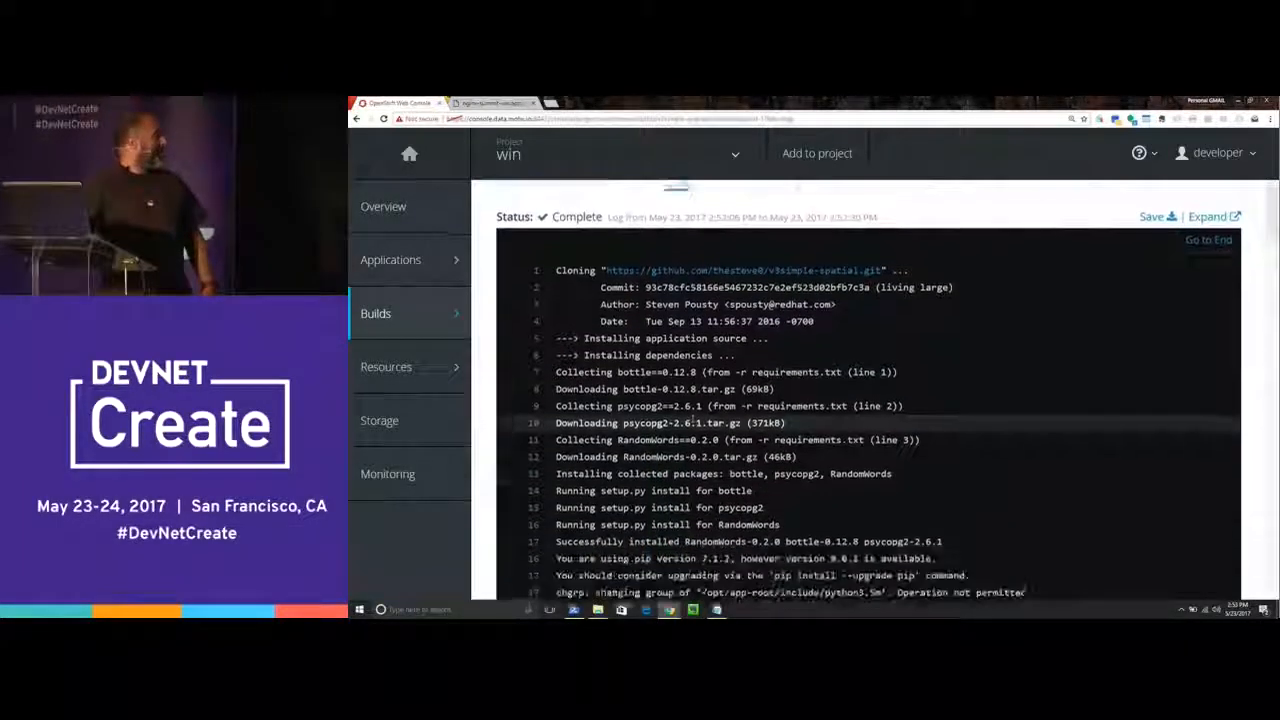
scroll("down", 3)
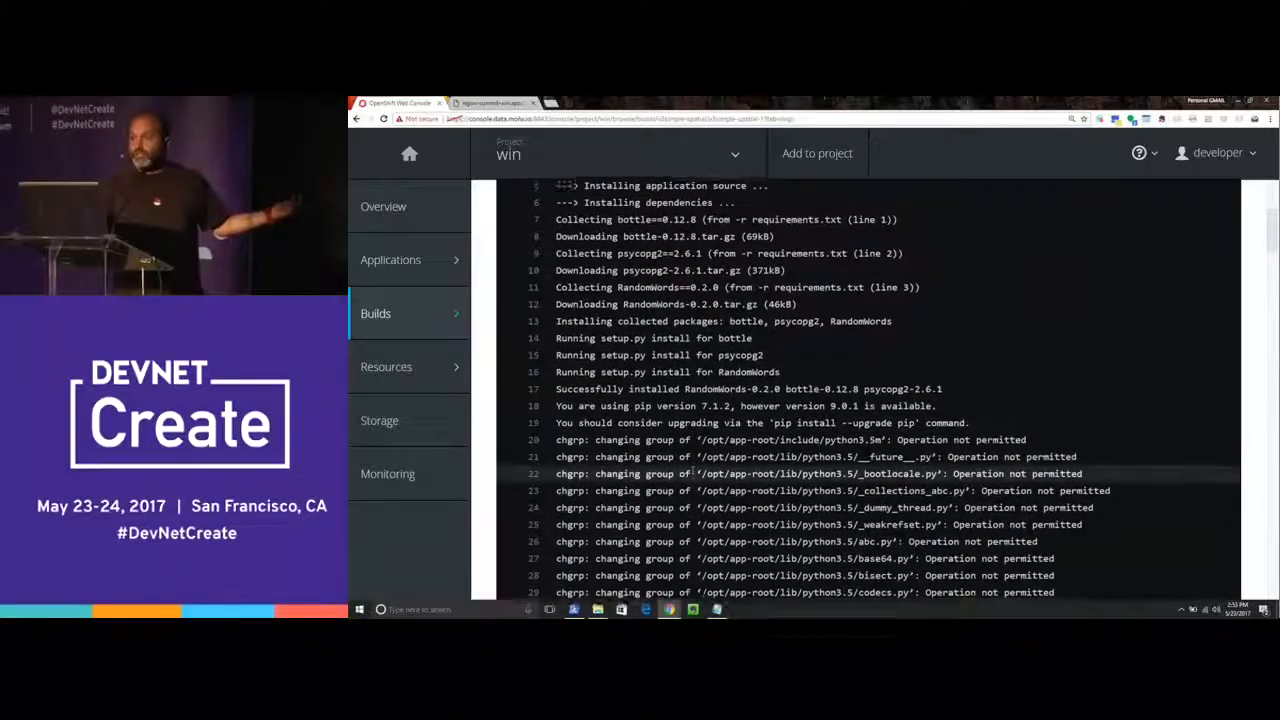
scroll("down", 3)
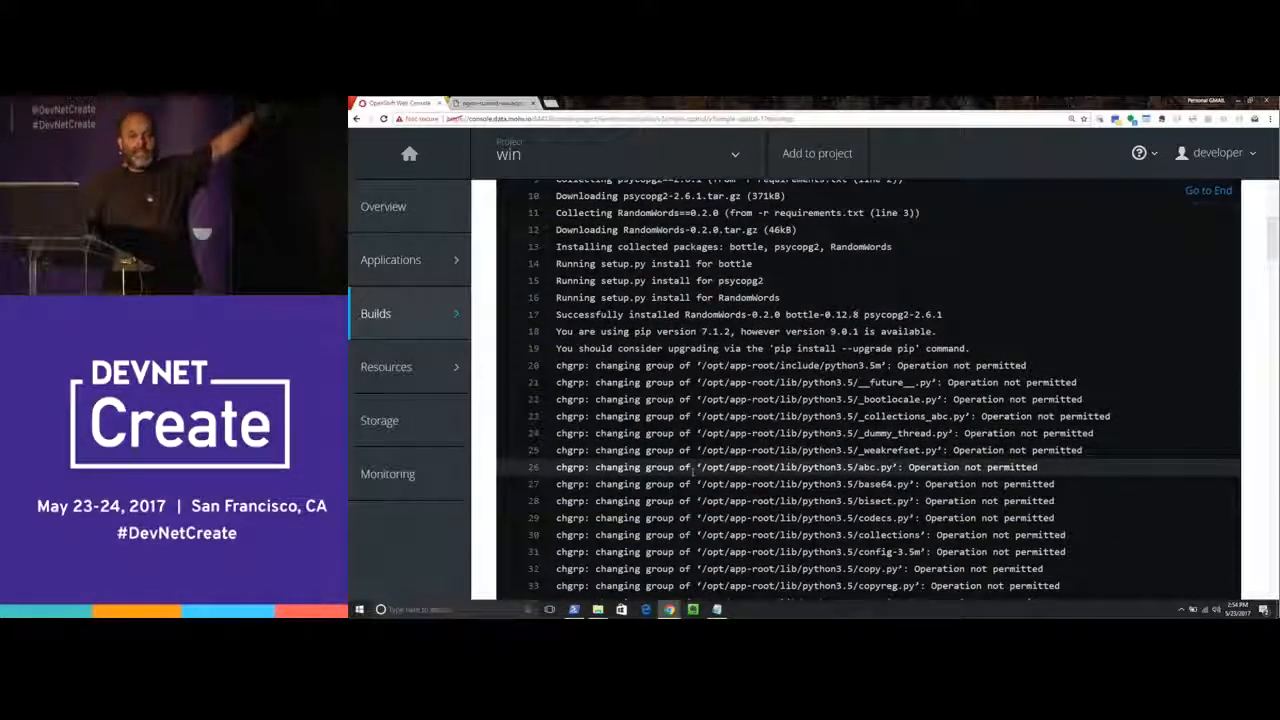
scroll("down", 3)
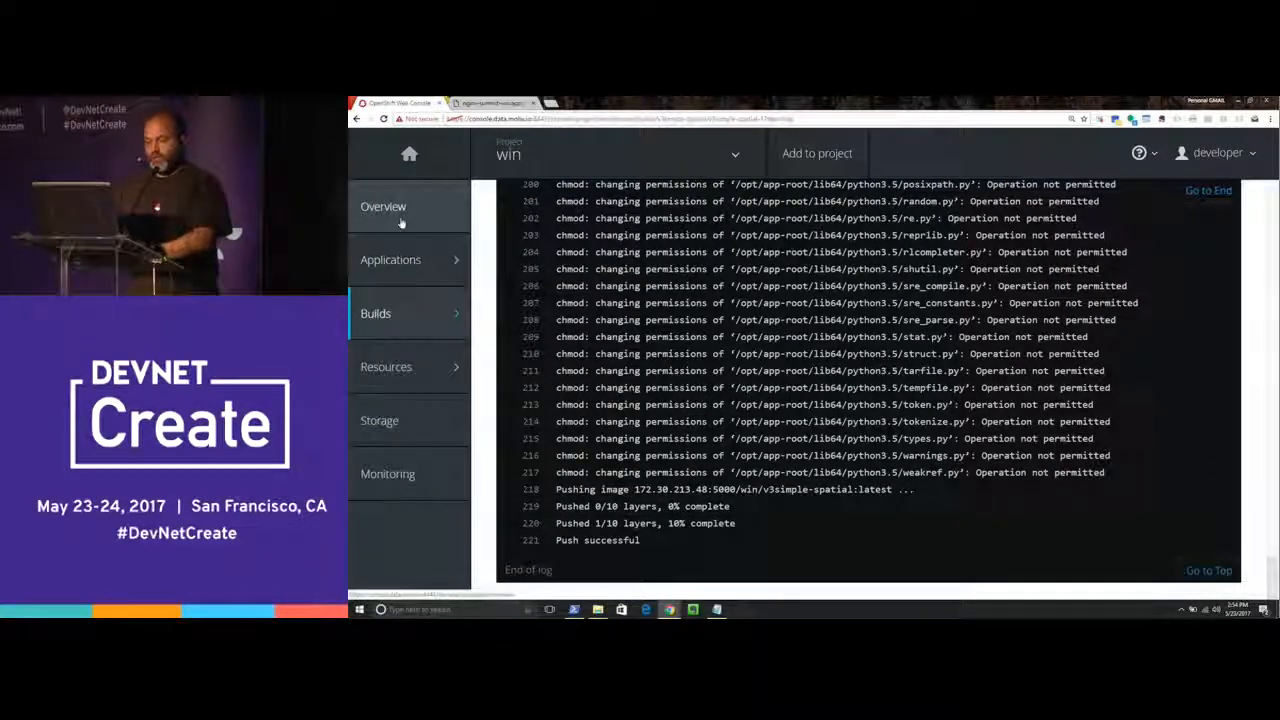
Step: Create a route for v3simple-spatial from the Overview using the default settings
left_click(383, 206)
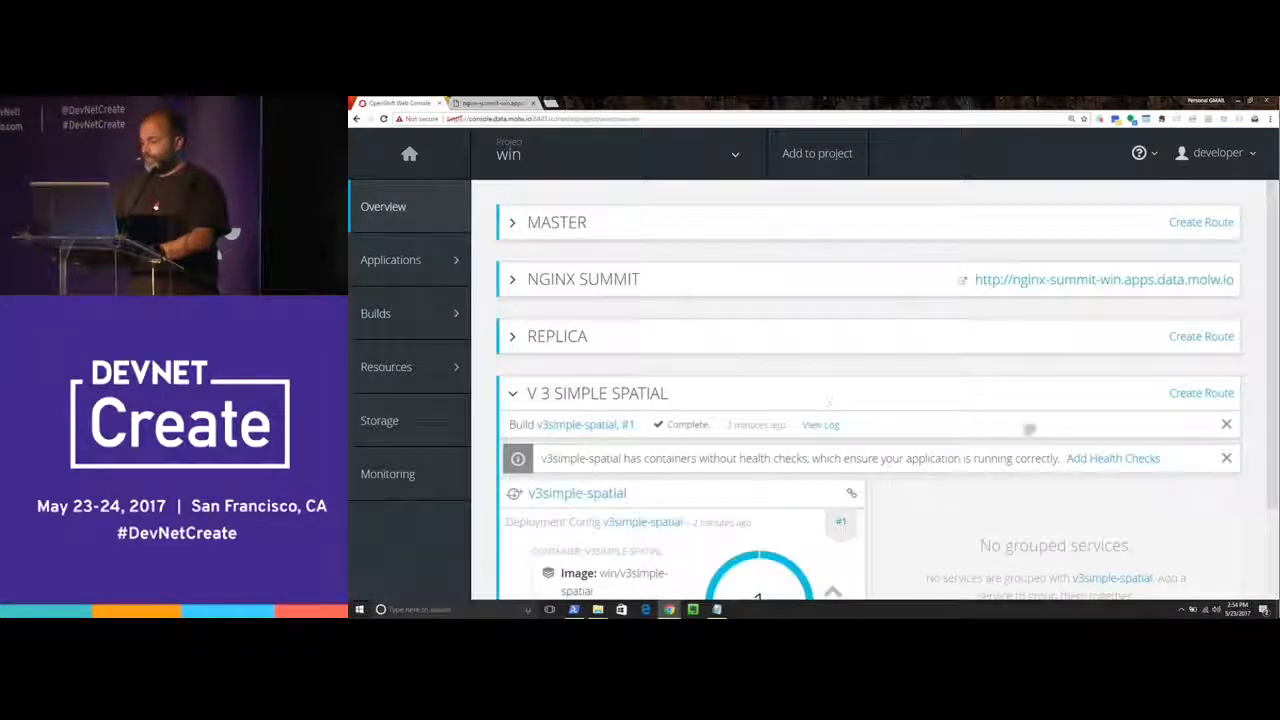
left_click(1201, 392)
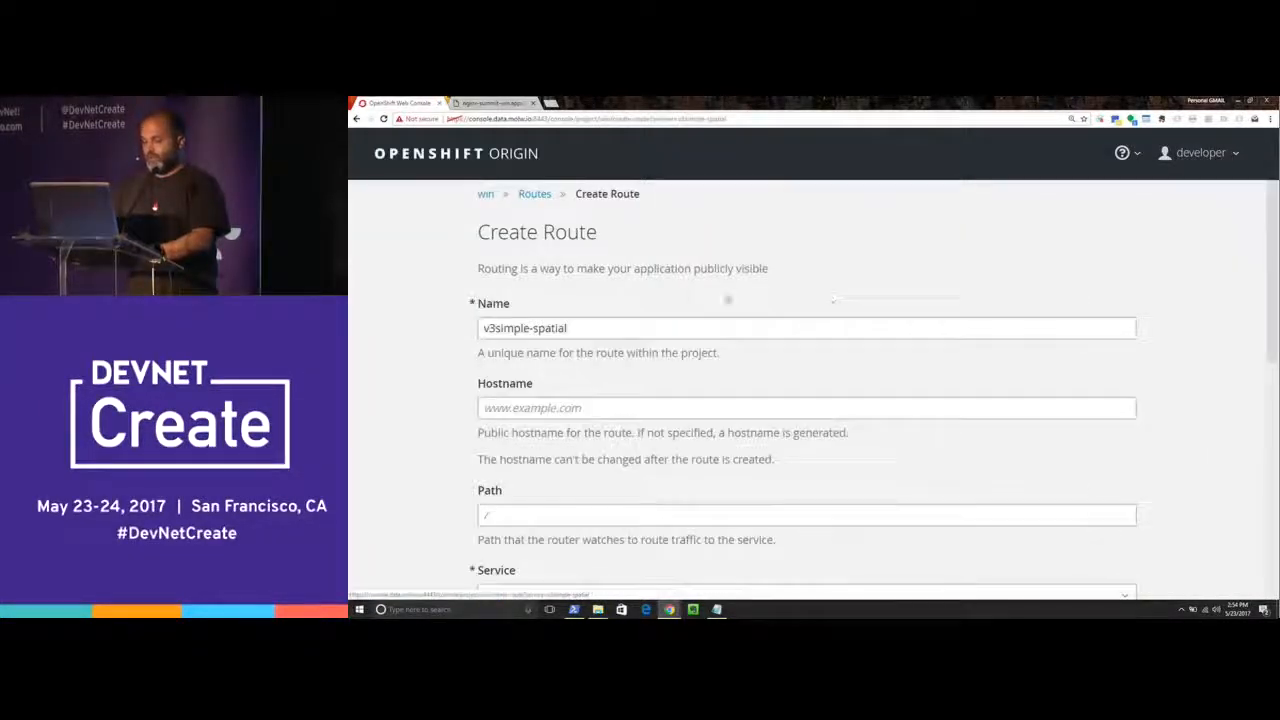
scroll("down", 3)
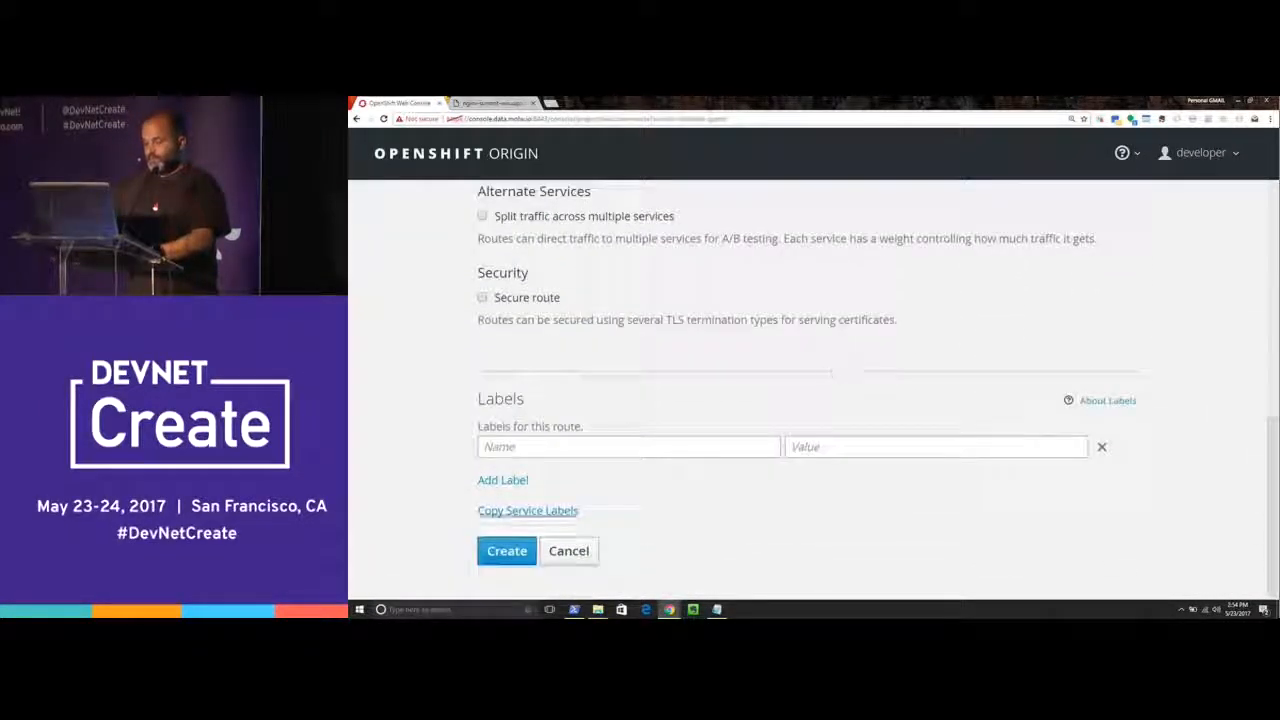
left_click(506, 551)
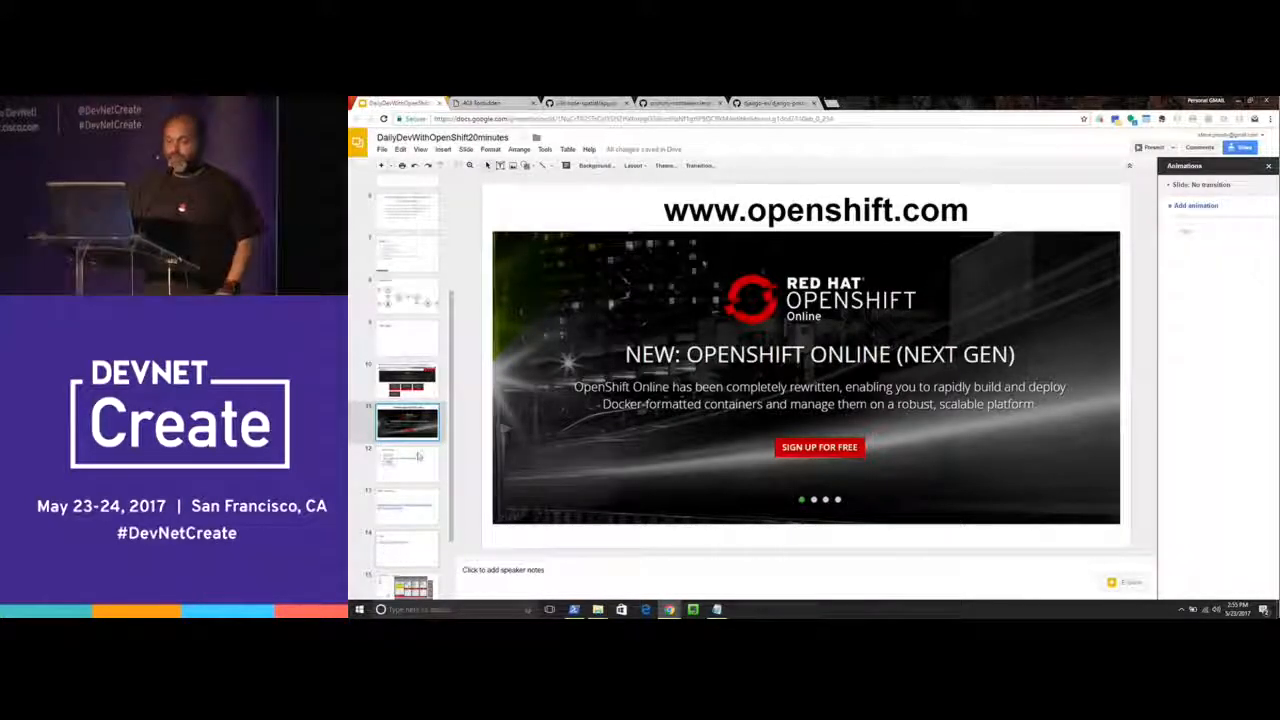
Step: Step through slides 12, 13 and 14: Local Installs, What I did today, and Fin!
left_click(407, 463)
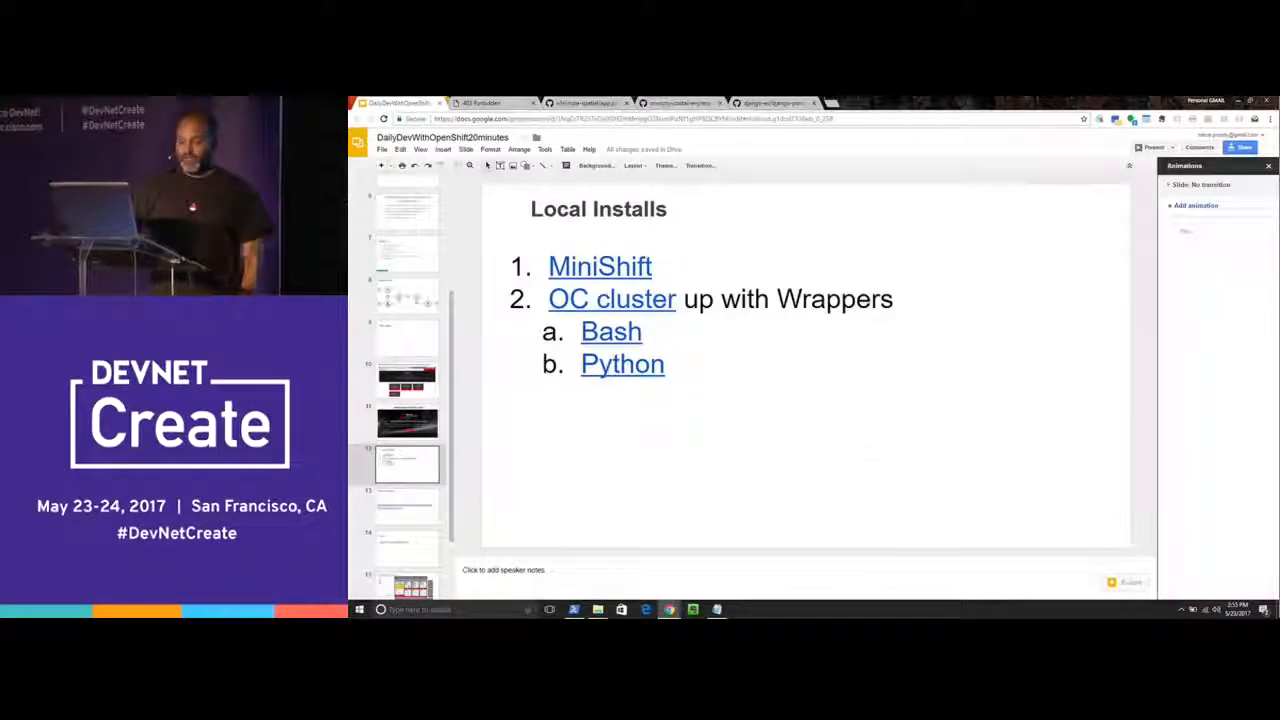
left_click(406, 506)
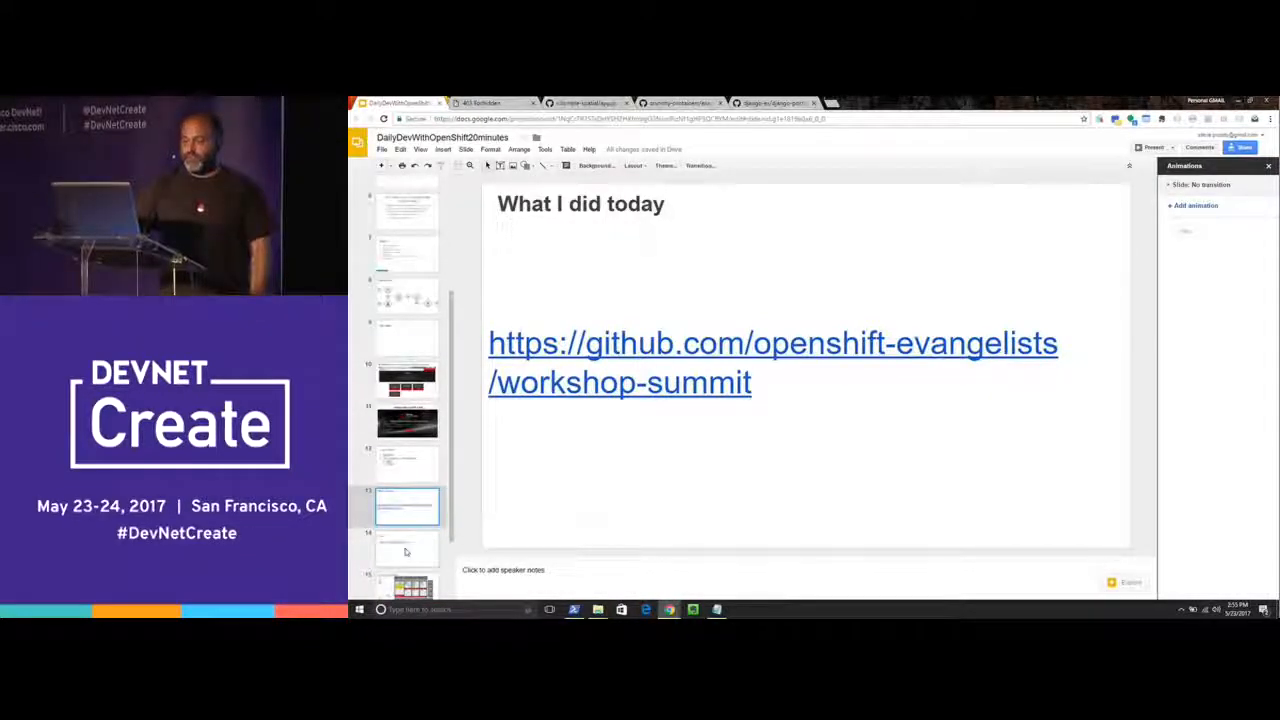
left_click(407, 548)
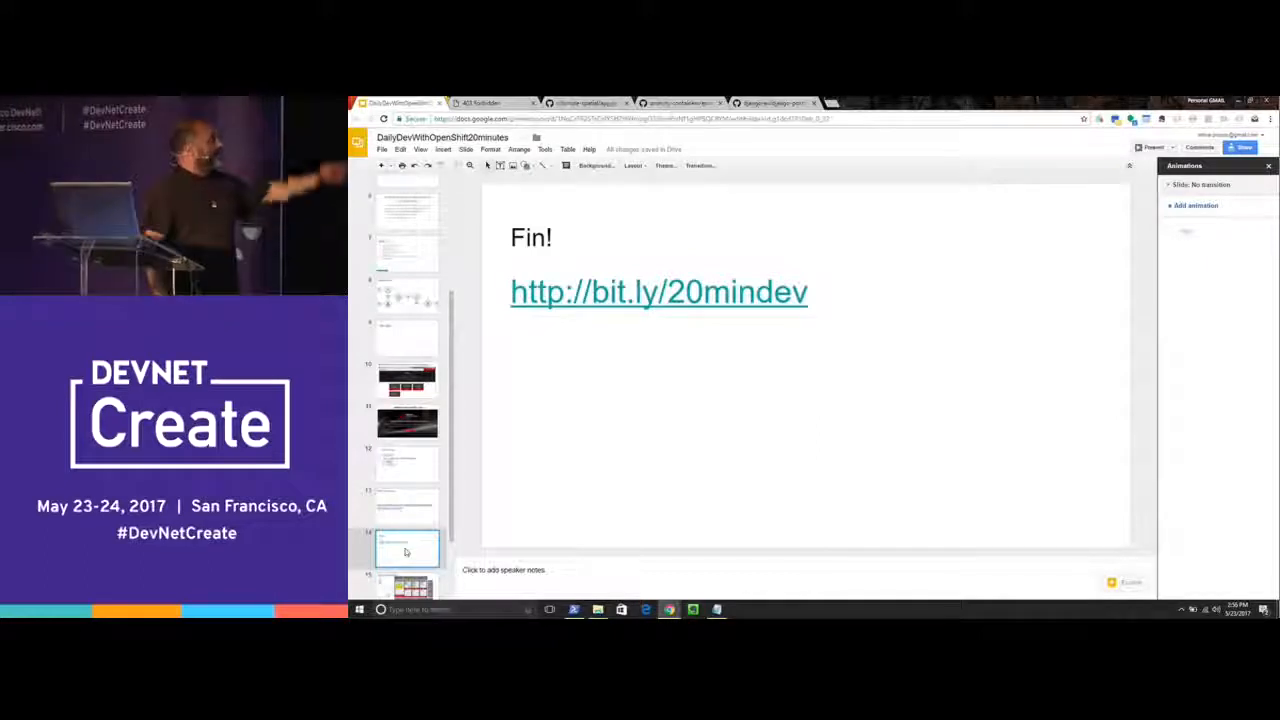